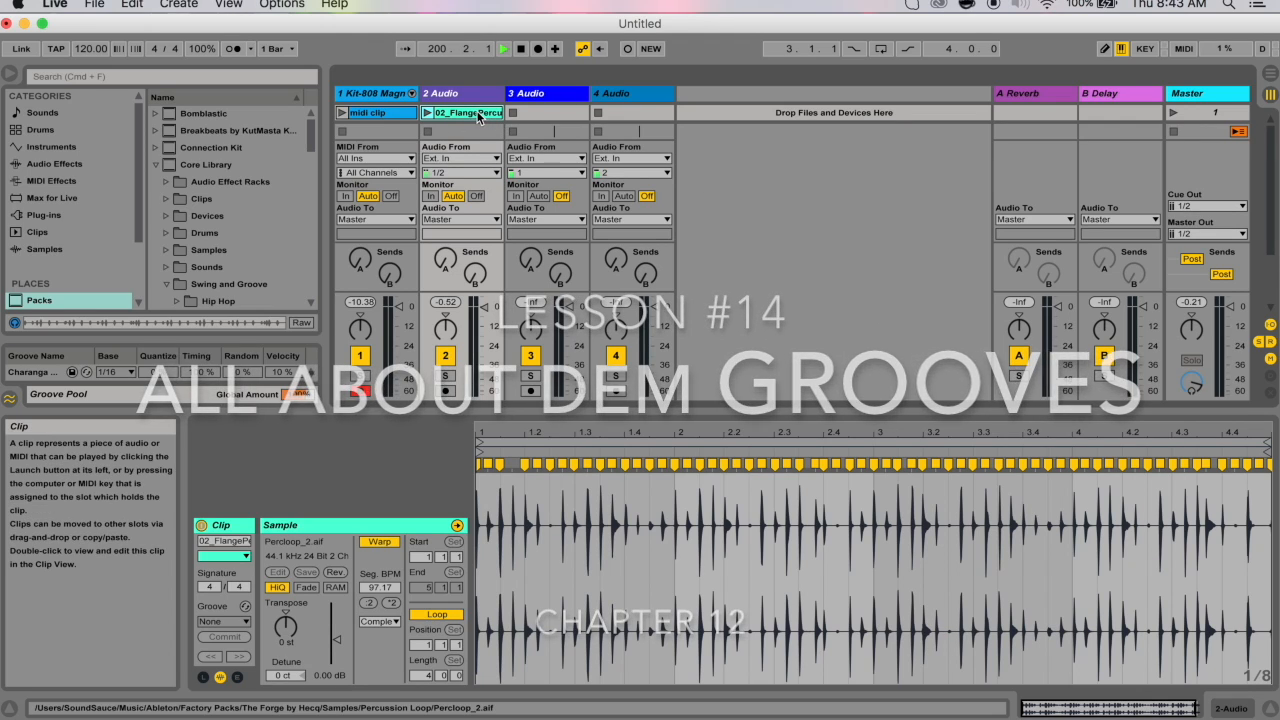
Search the browser for .agr to list every groove file, scrolling through the results.
left_click(380, 112)
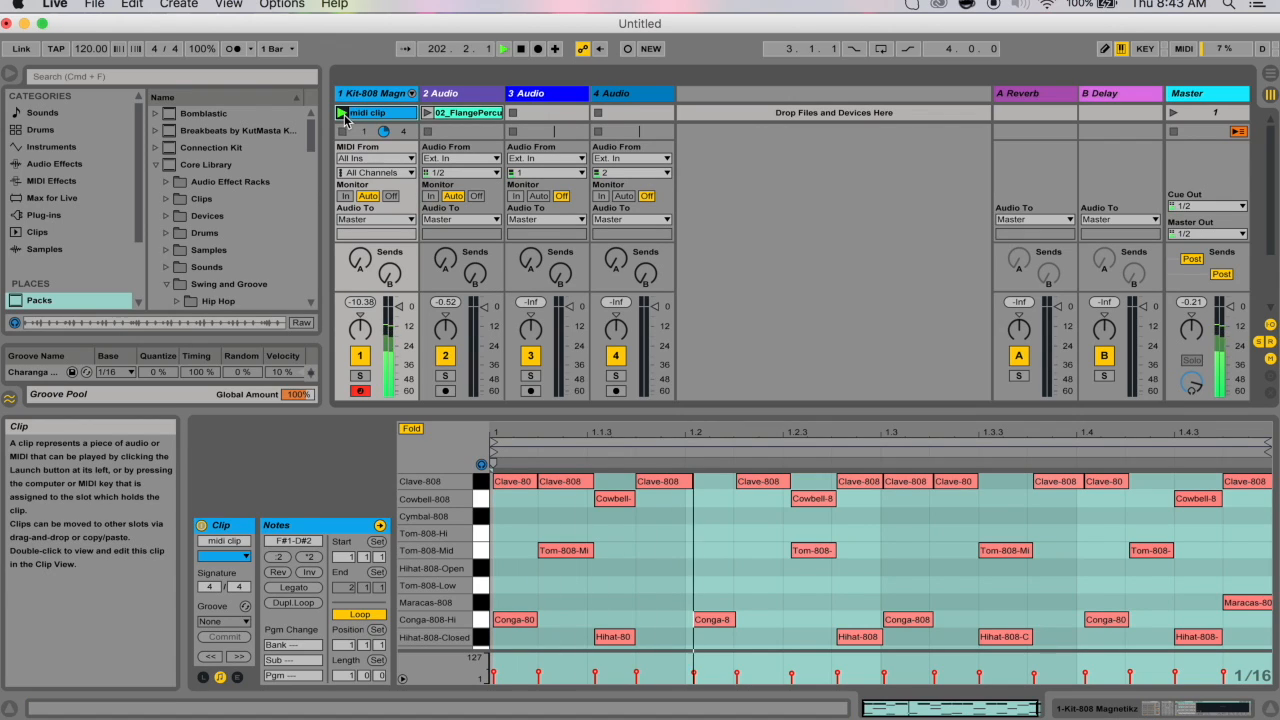
left_click(470, 112)
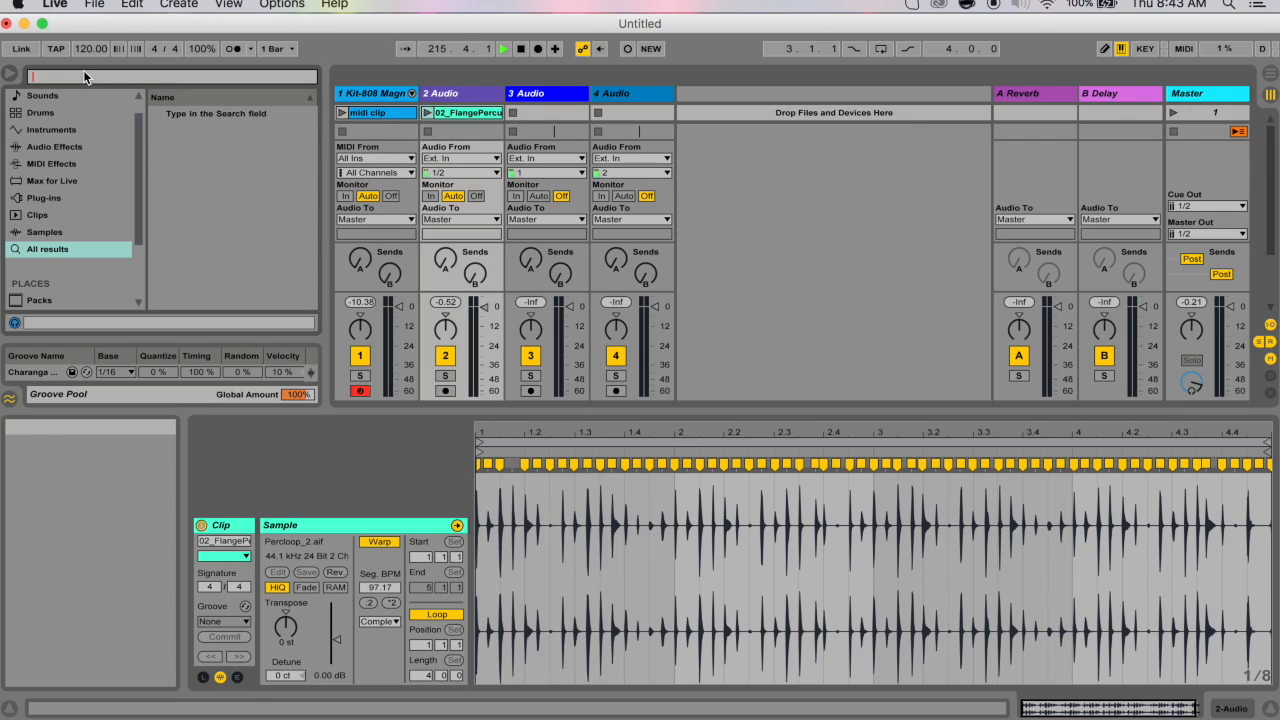
type(".agr")
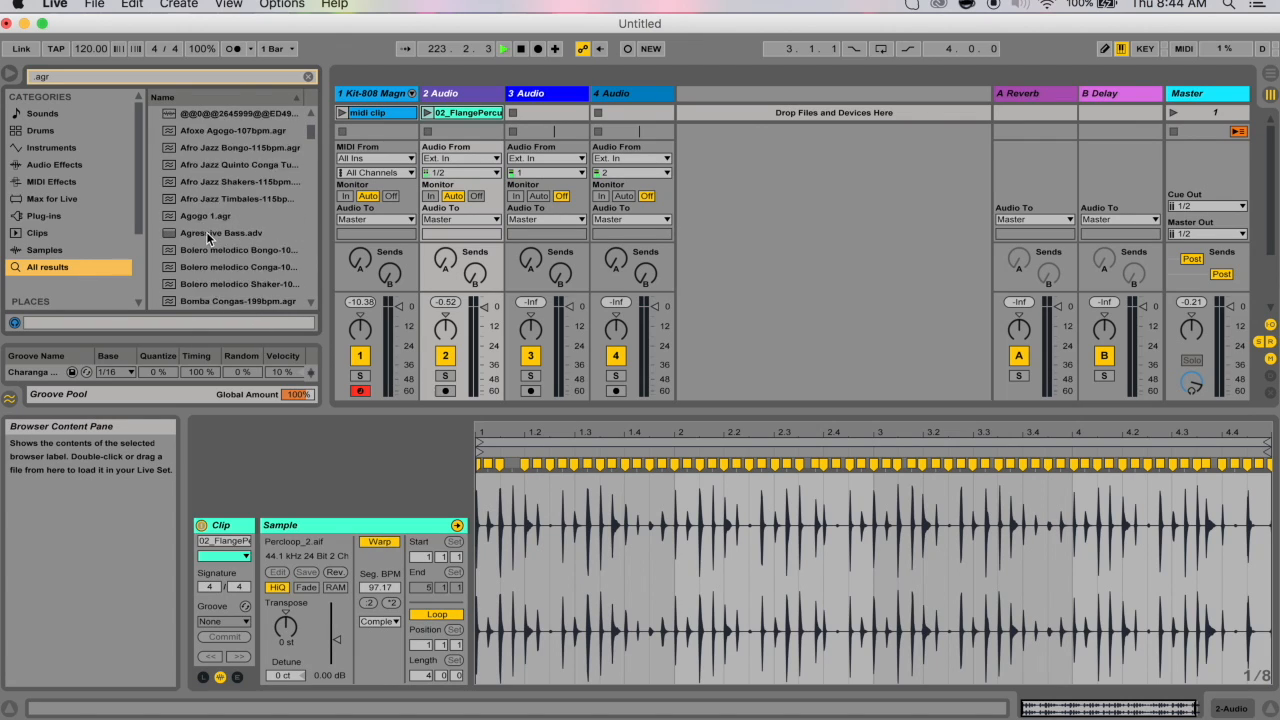
scroll("down", 3)
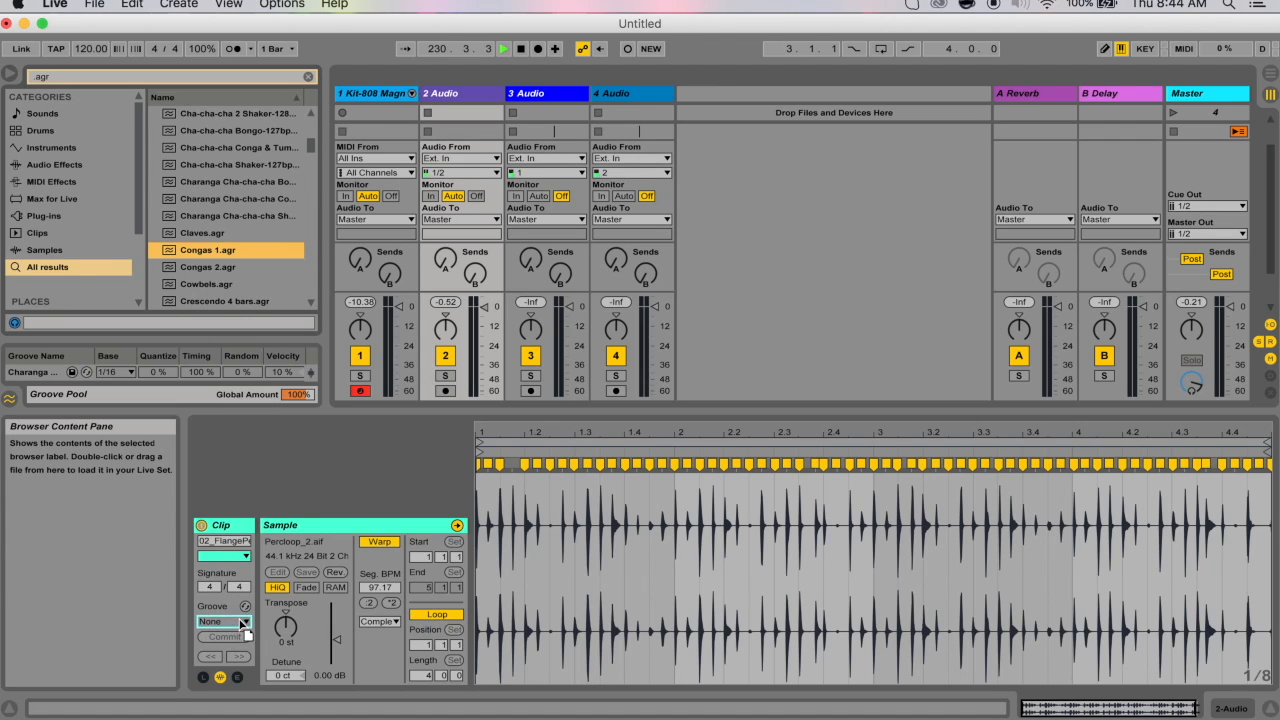
Apply the Congas 1 groove to the percussion audio loop, adding it to the Groove Pool.
left_click(222, 622)
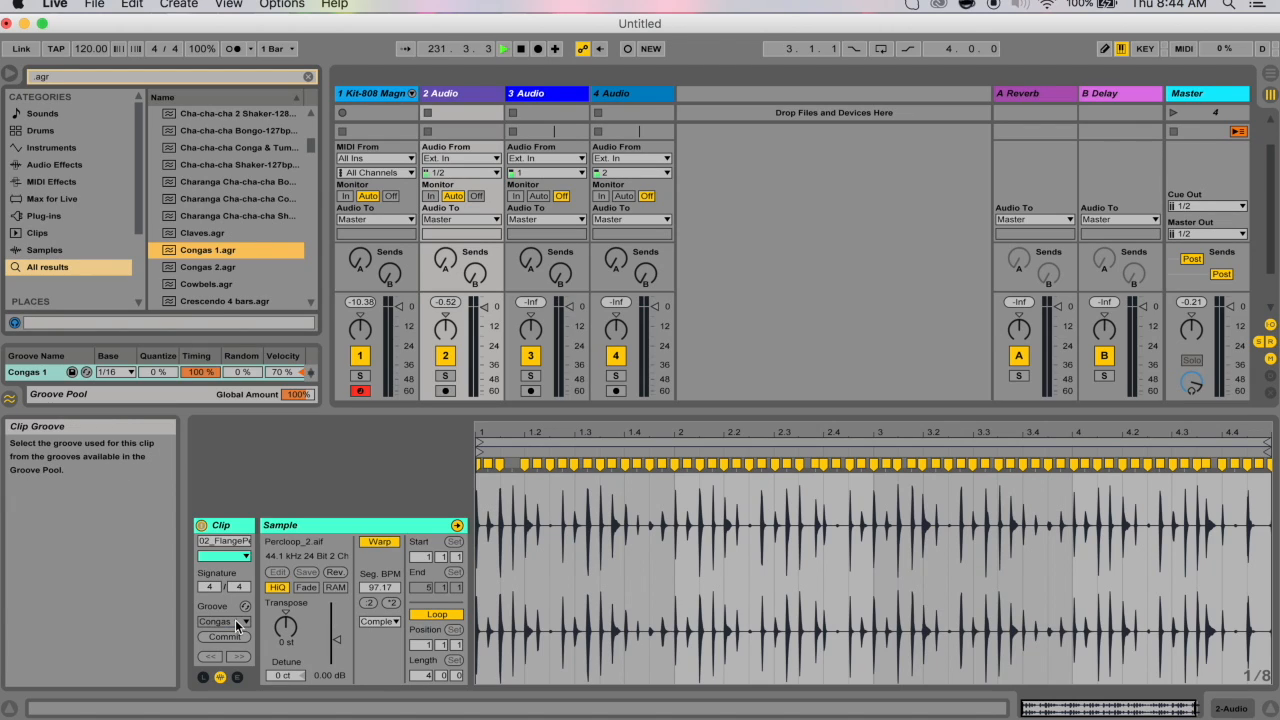
mouse_move(278, 638)
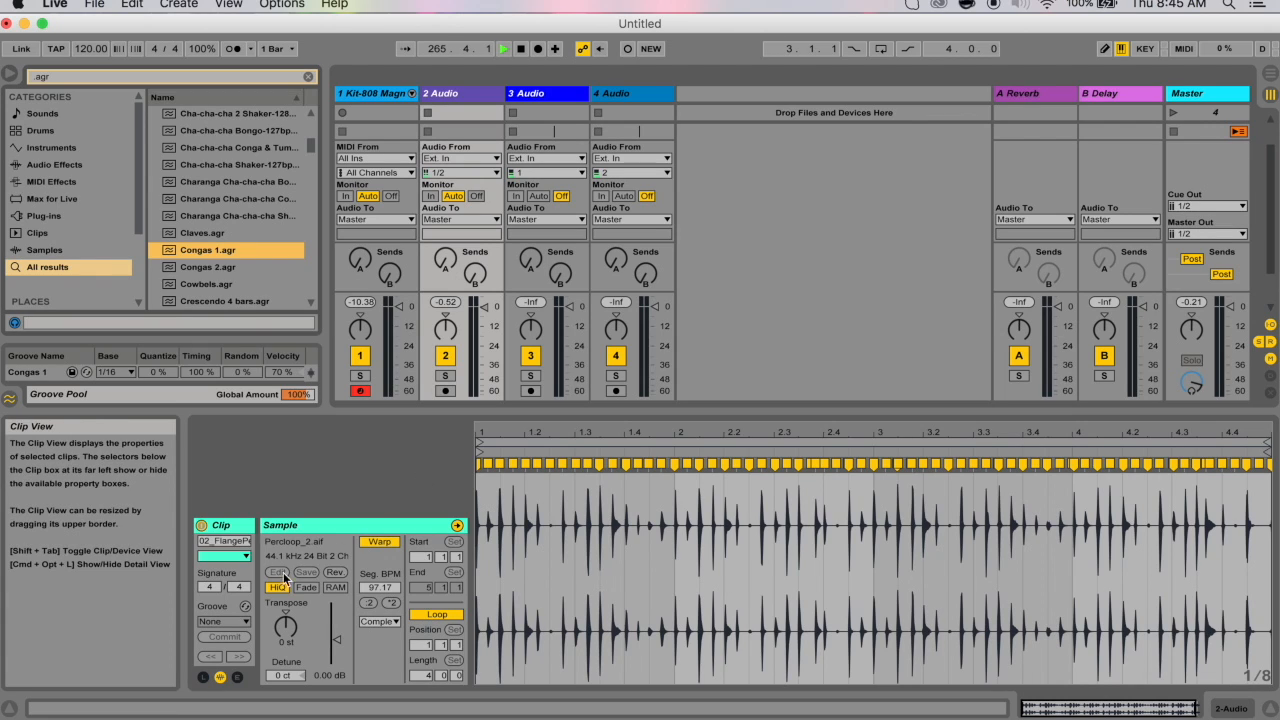
Revisit the 808 drum clip's notes, then show the percussion audio loop again.
left_click(376, 112)
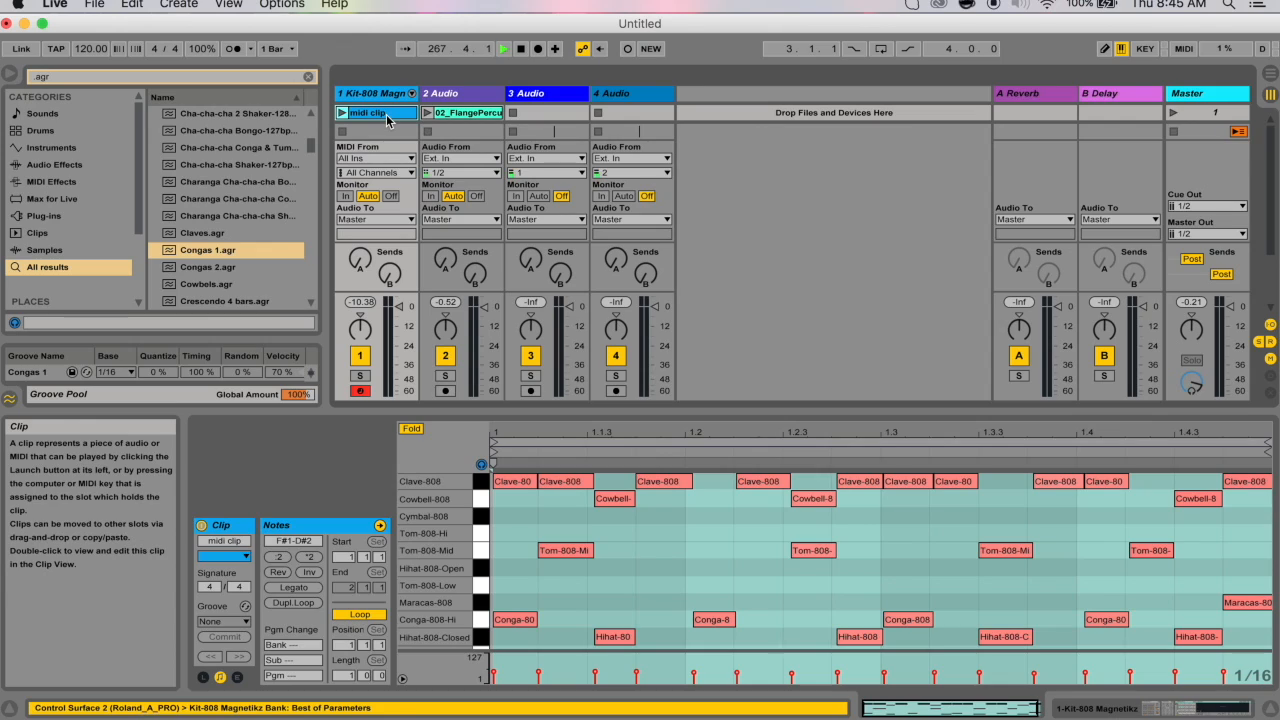
left_click(208, 250)
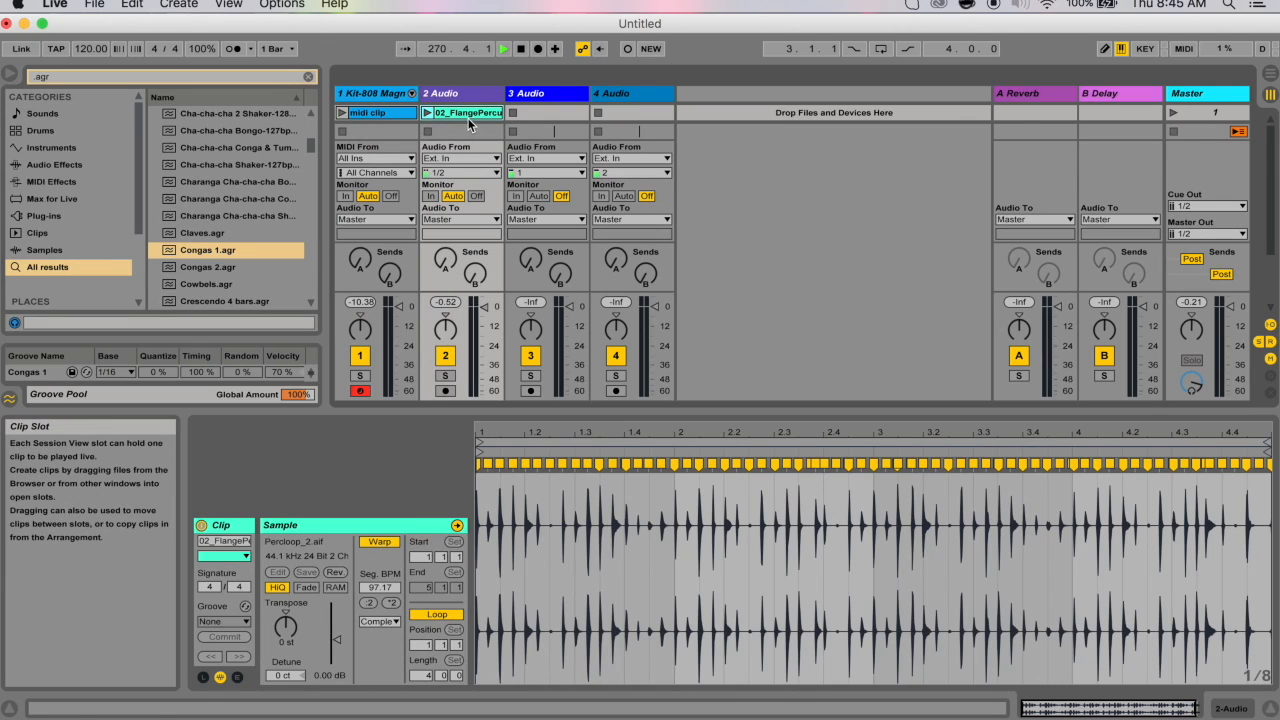
mouse_move(530, 504)
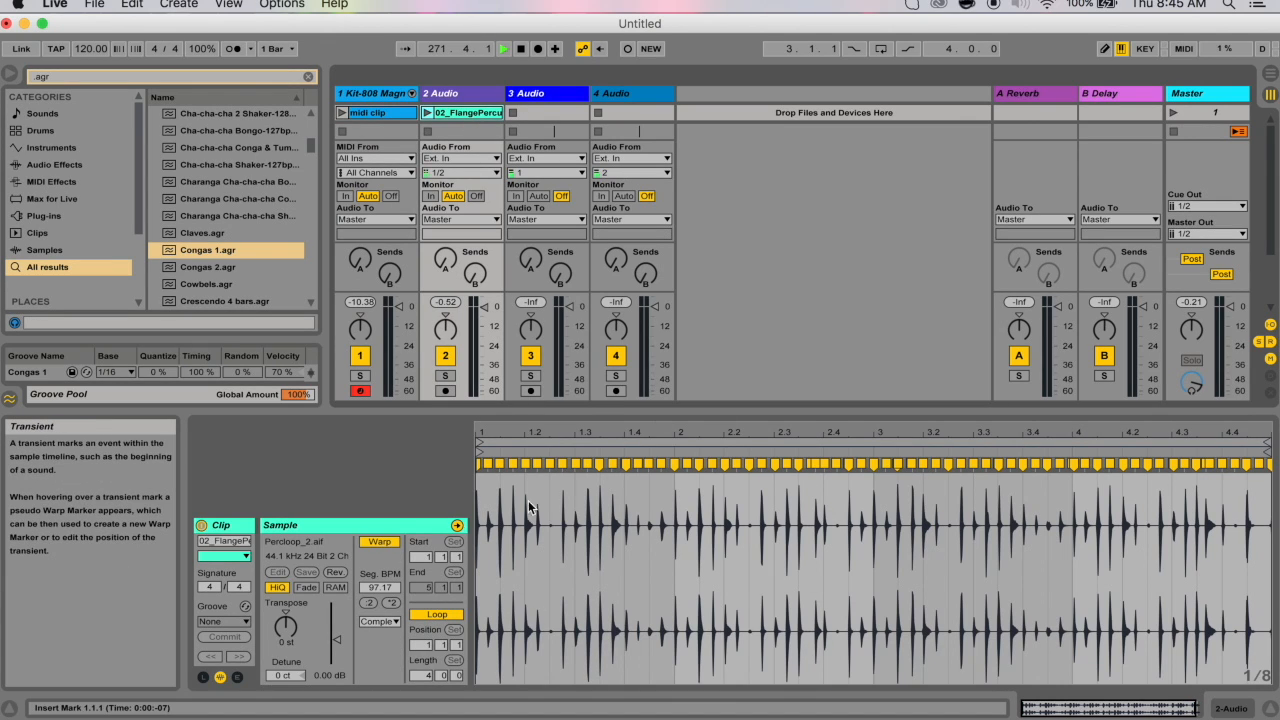
mouse_move(508, 540)
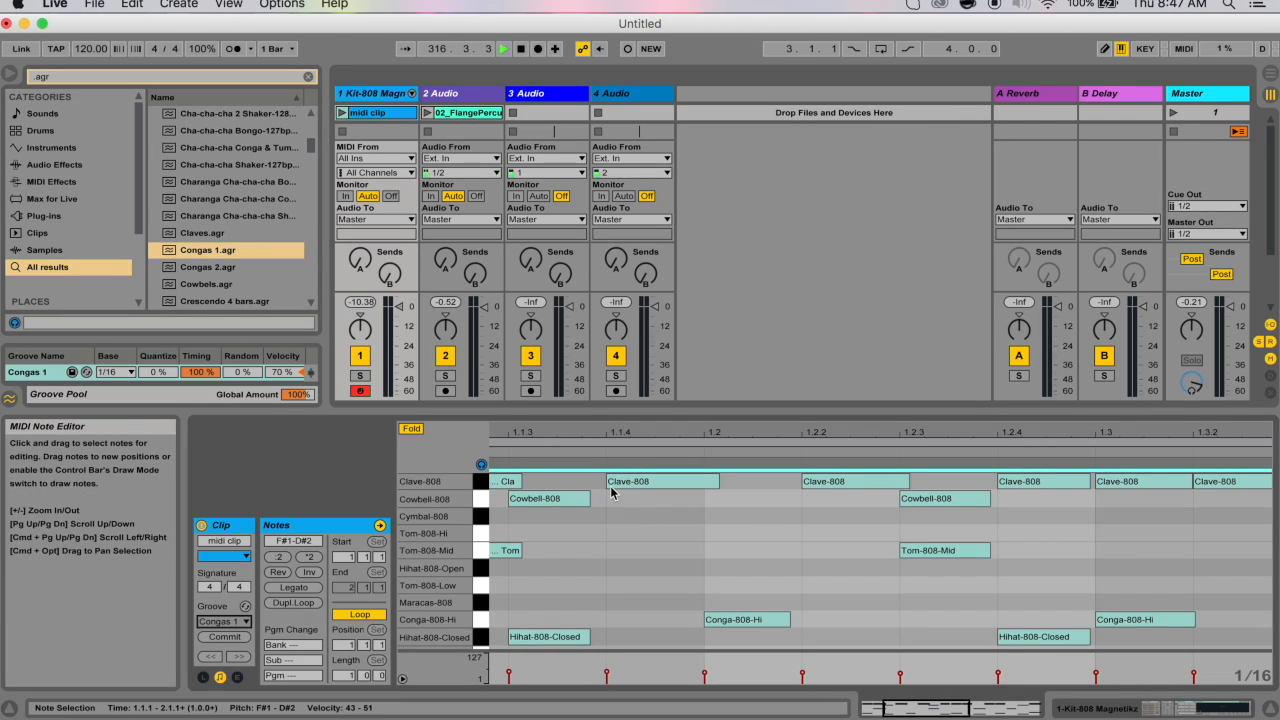
Commit the Congas 1 groove into the 808 drum clip's notes.
left_click(224, 634)
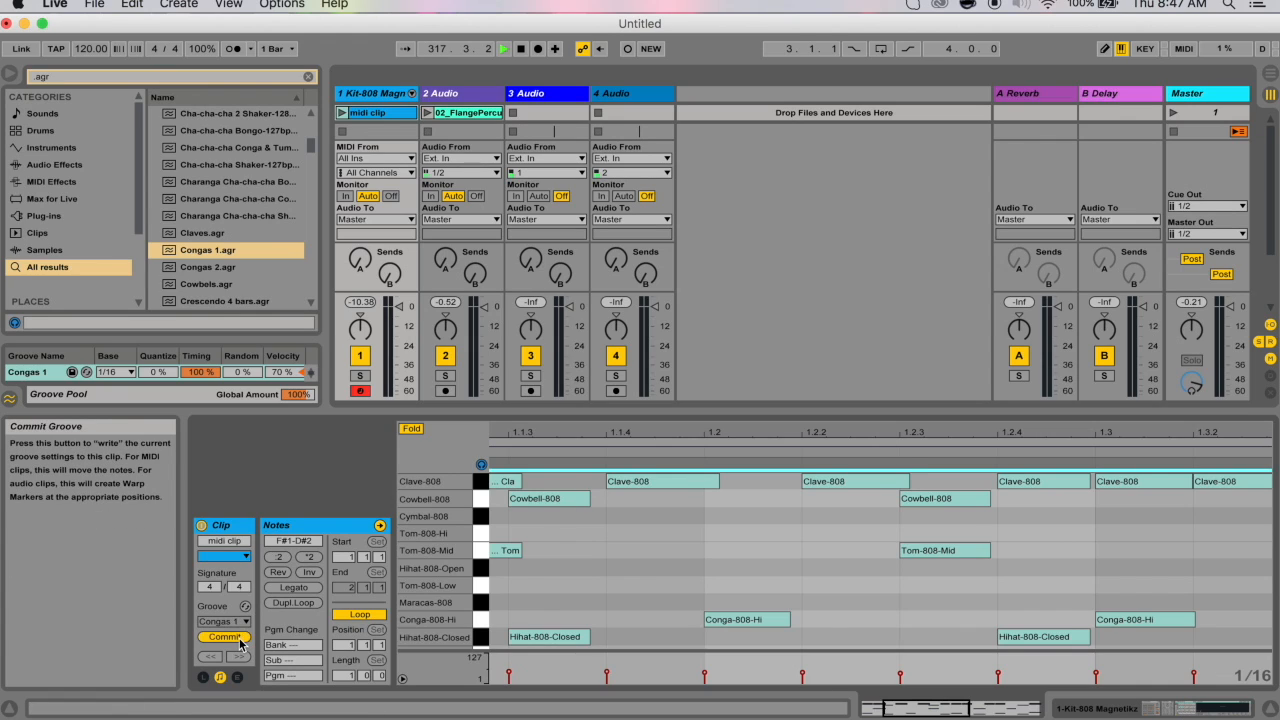
left_click(220, 632)
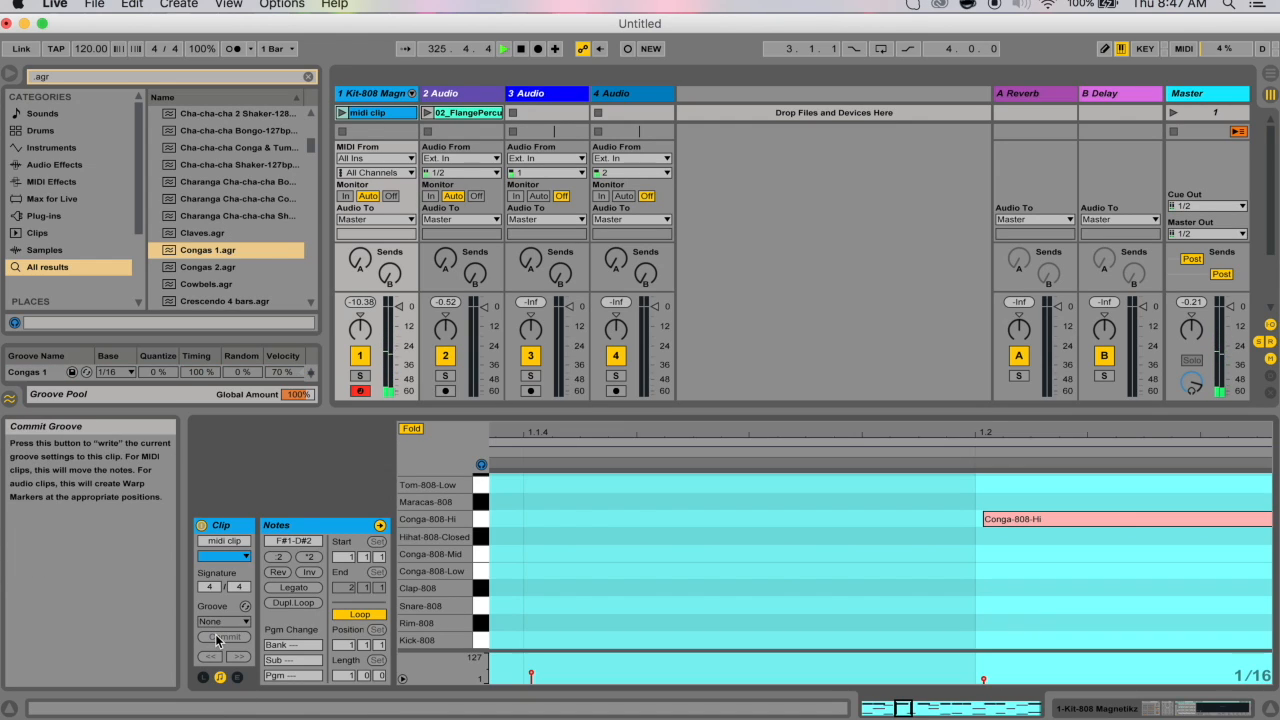
mouse_move(736, 384)
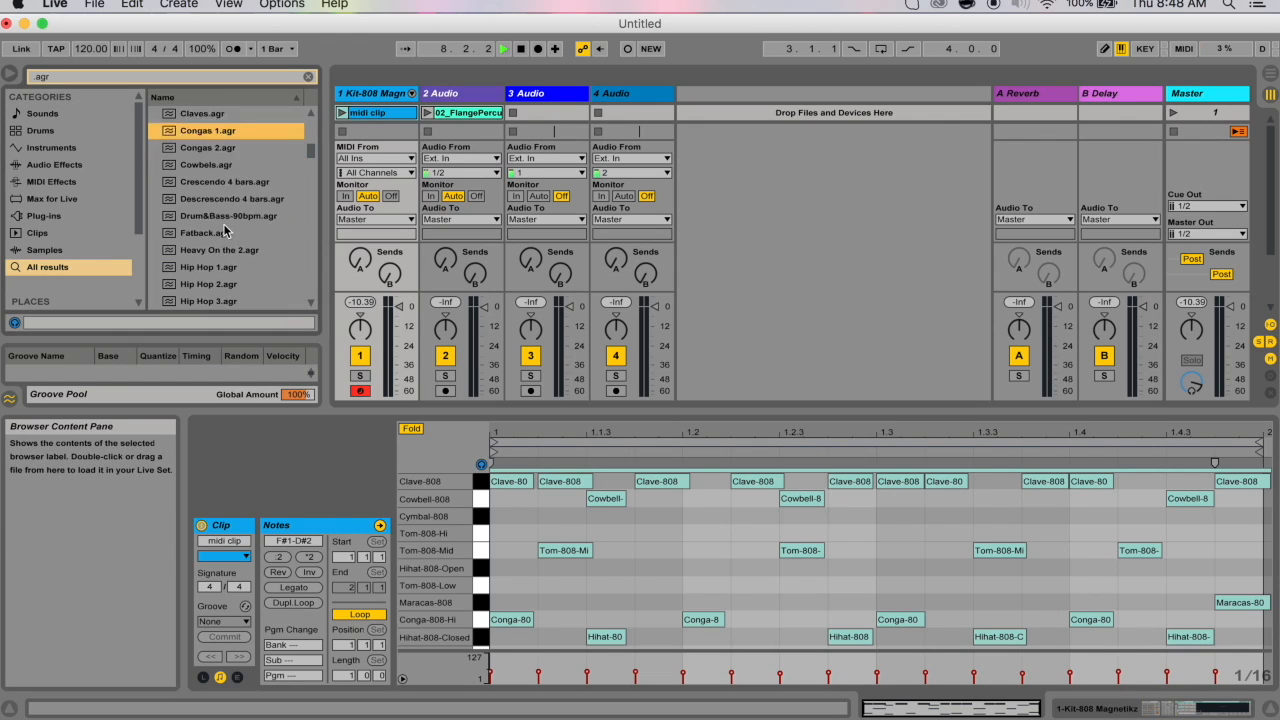
Choose Logic 8 Swing 51 as the 808 drum clip's groove, loading it into the Groove Pool.
scroll("down", 3)
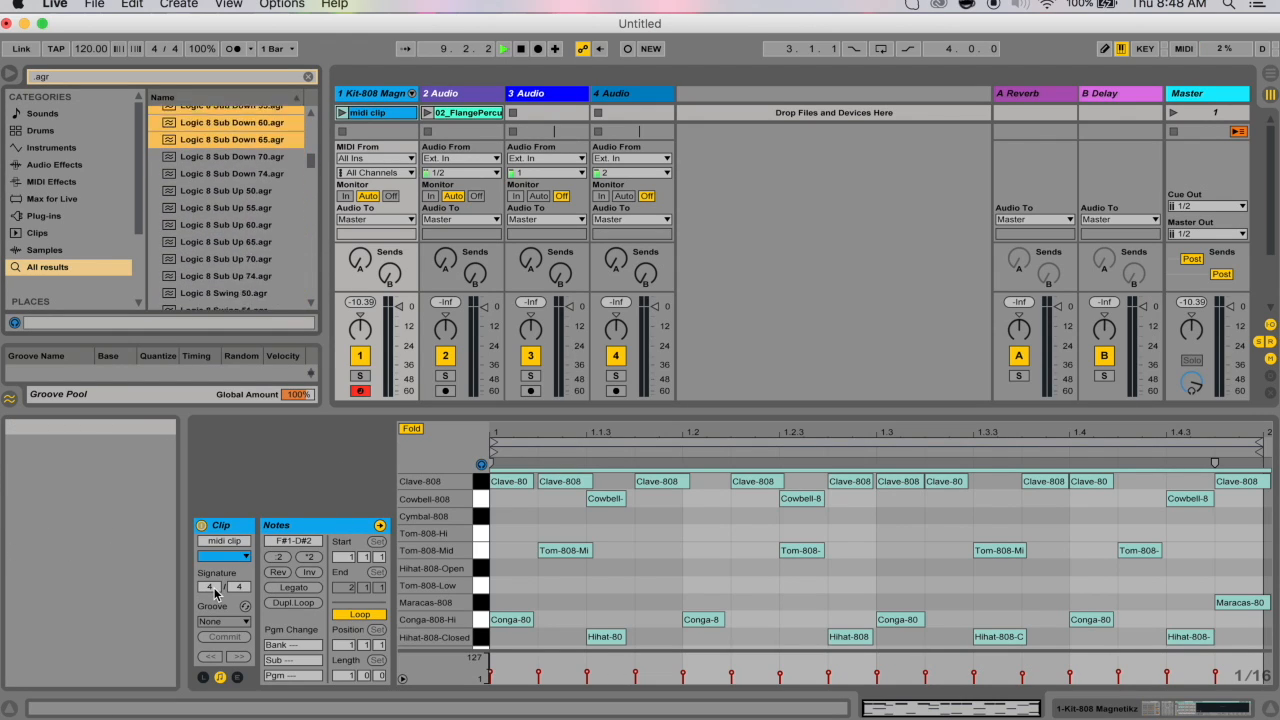
left_click(230, 238)
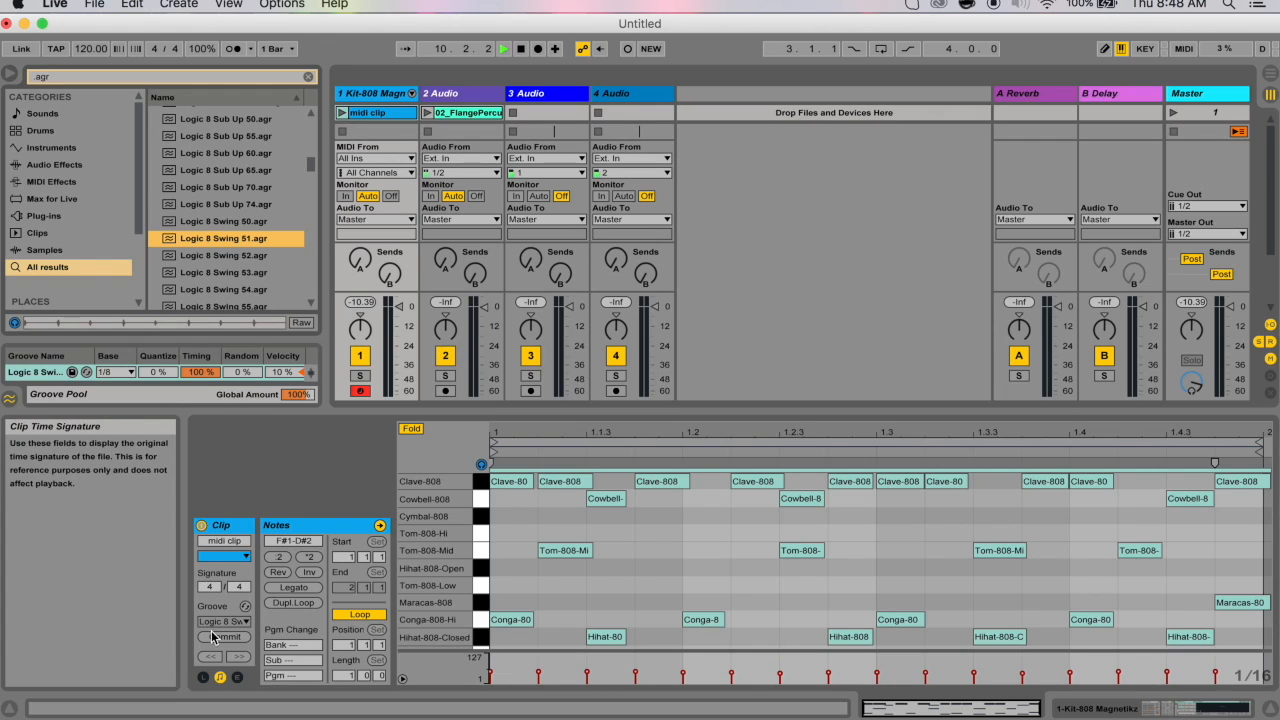
left_click(344, 112)
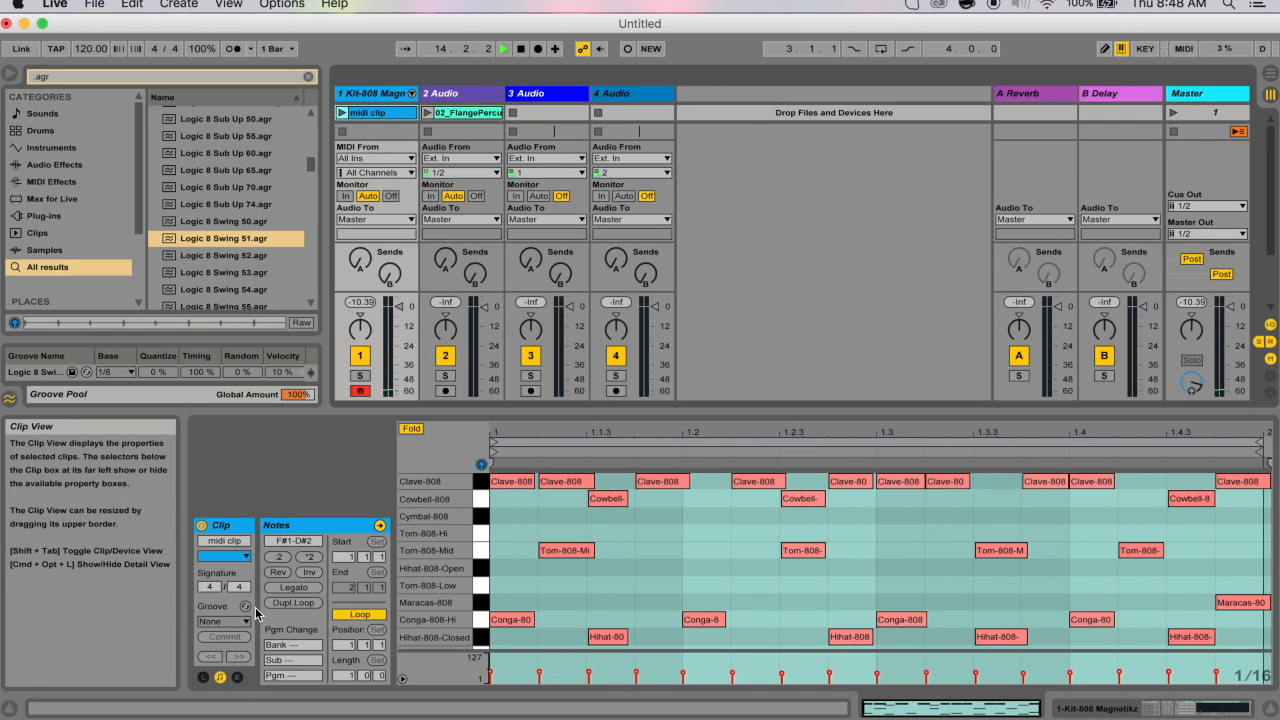
Enter groove Hot-Swap mode for the 808 drum clip from the Clip View.
left_click(248, 608)
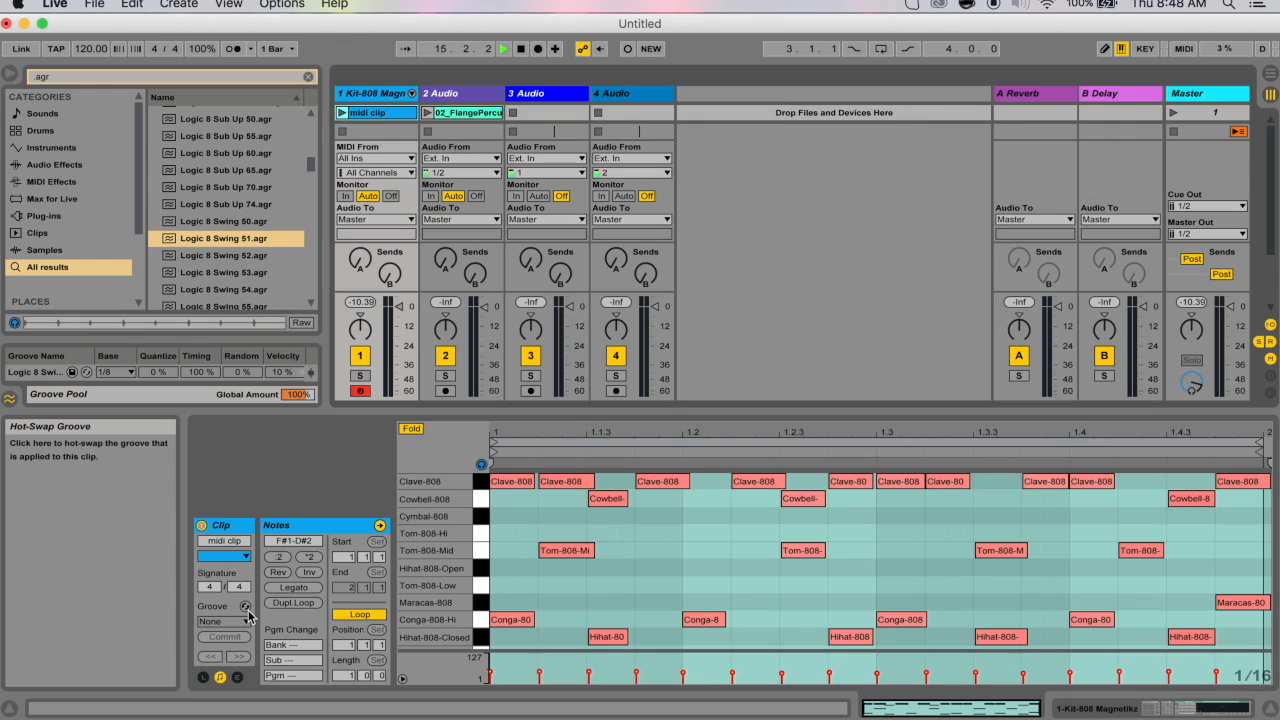
left_click(244, 604)
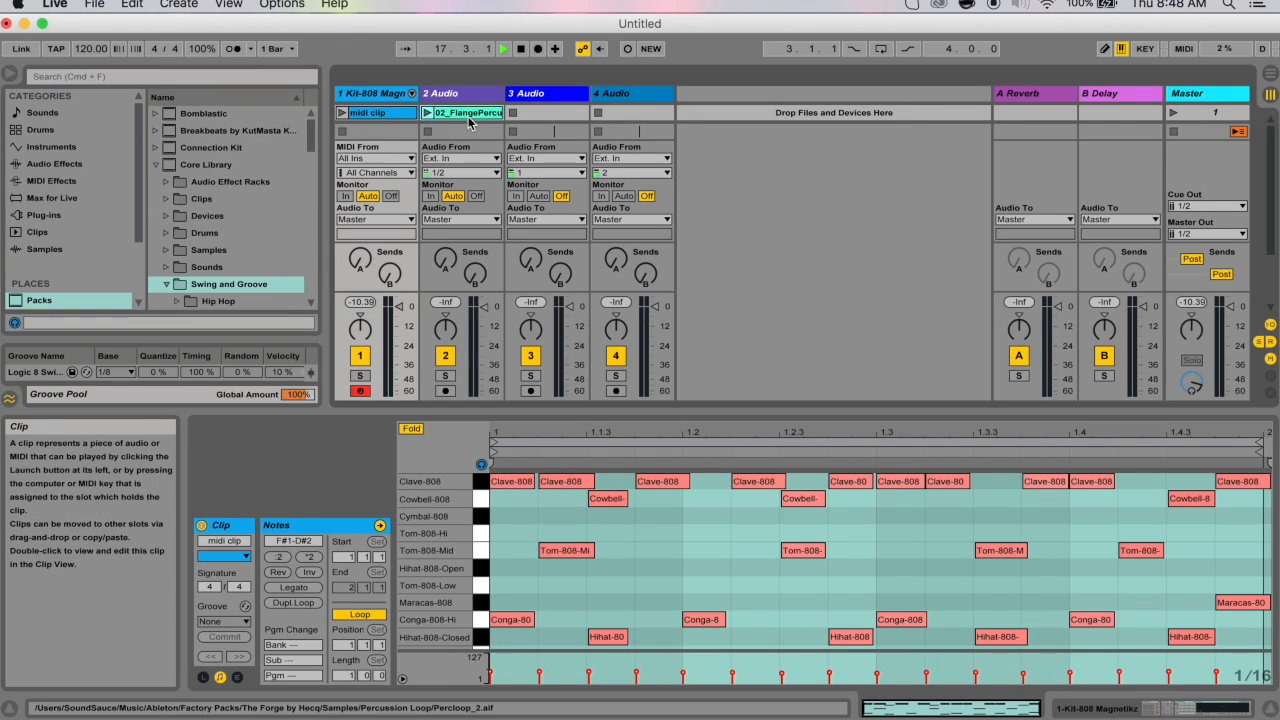
left_click(464, 112)
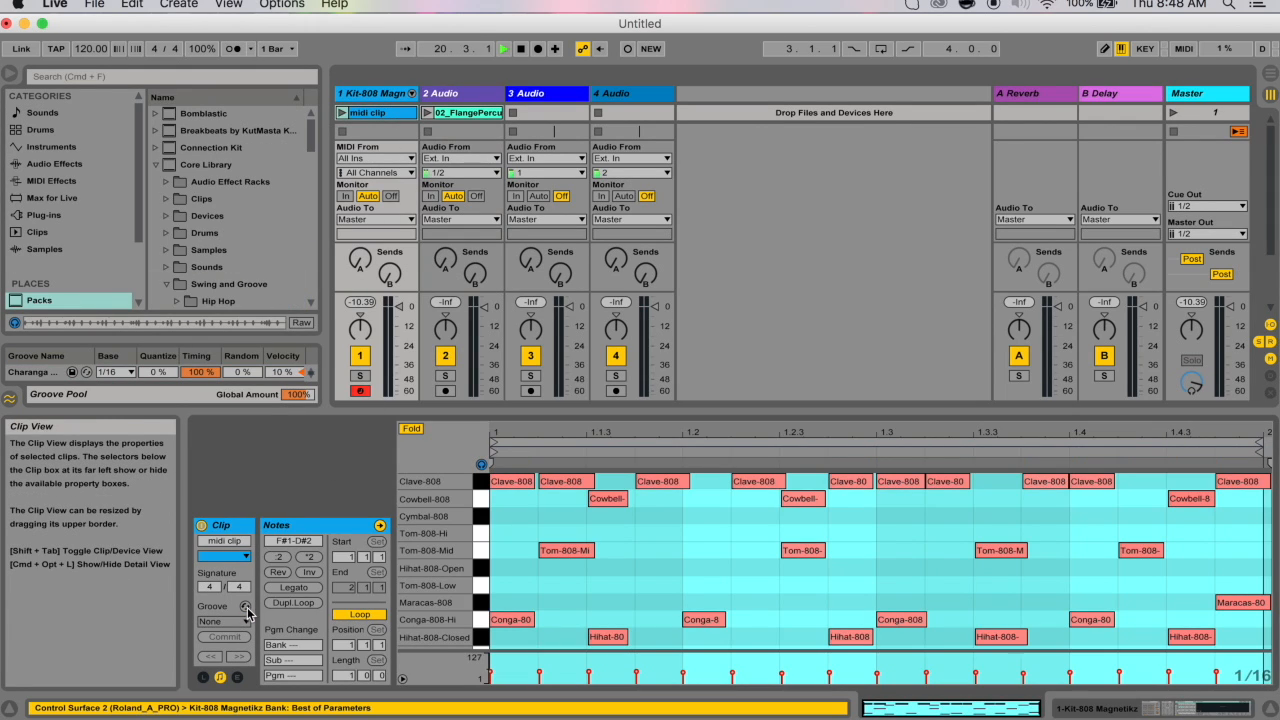
left_click(248, 604)
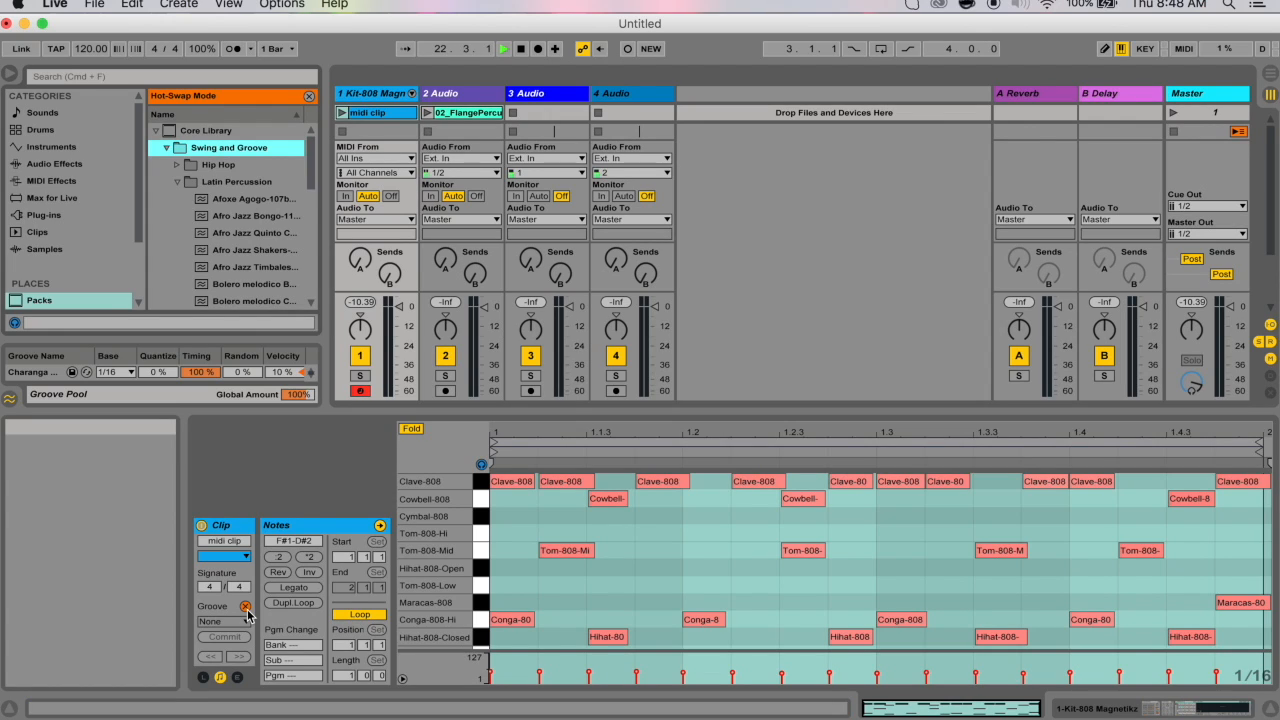
mouse_move(228, 568)
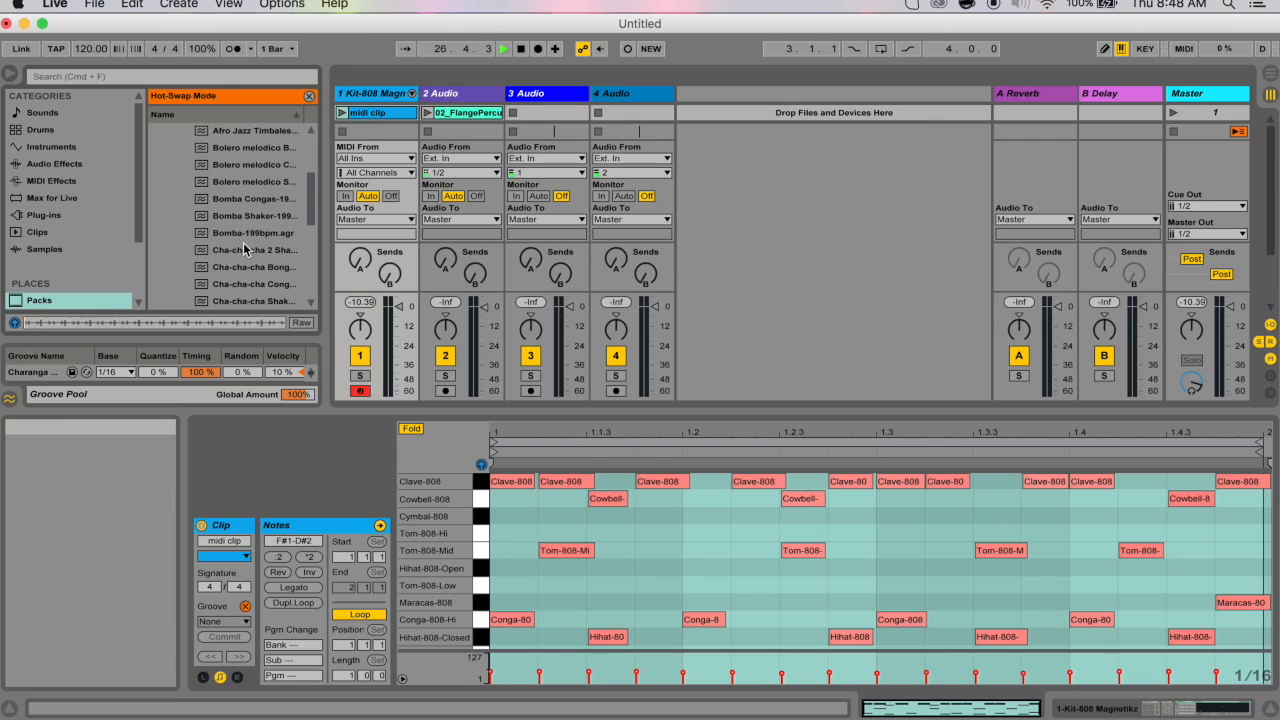
Audition Afro Jazz and Bolero grooves, swap in Bombo Congas-190bpm, then expand the Other folder.
left_click(256, 164)
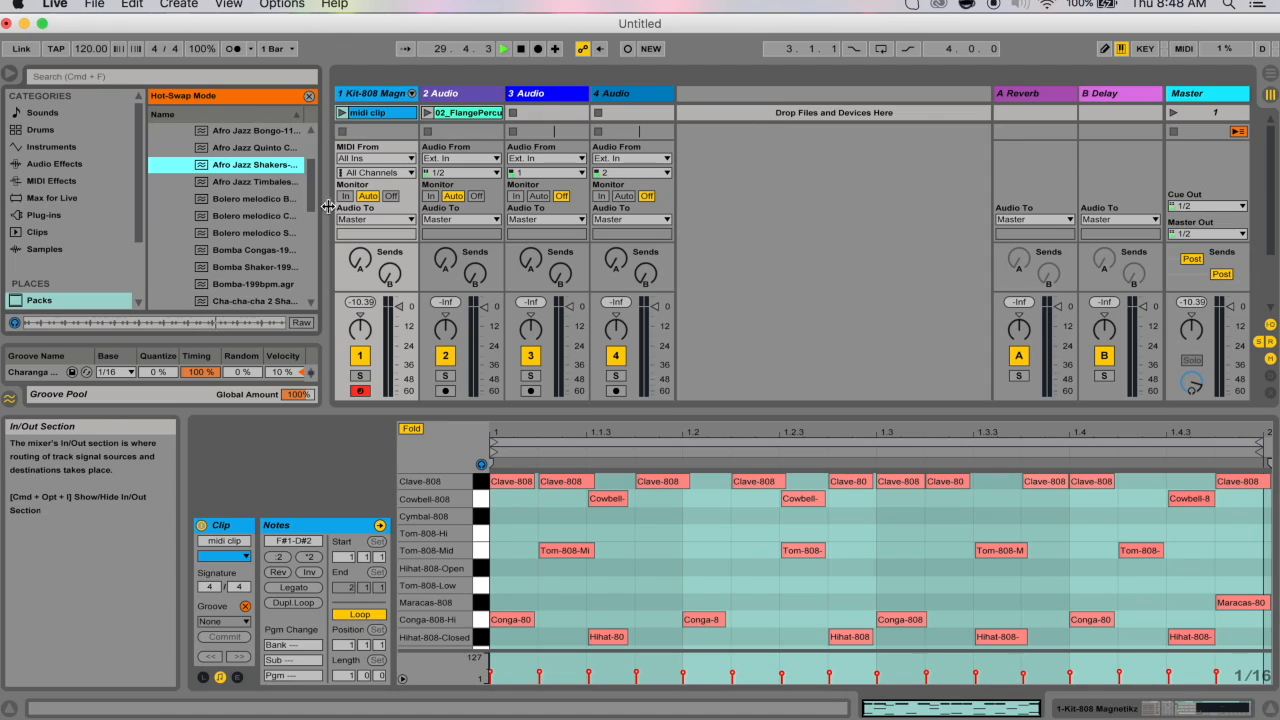
left_click(252, 216)
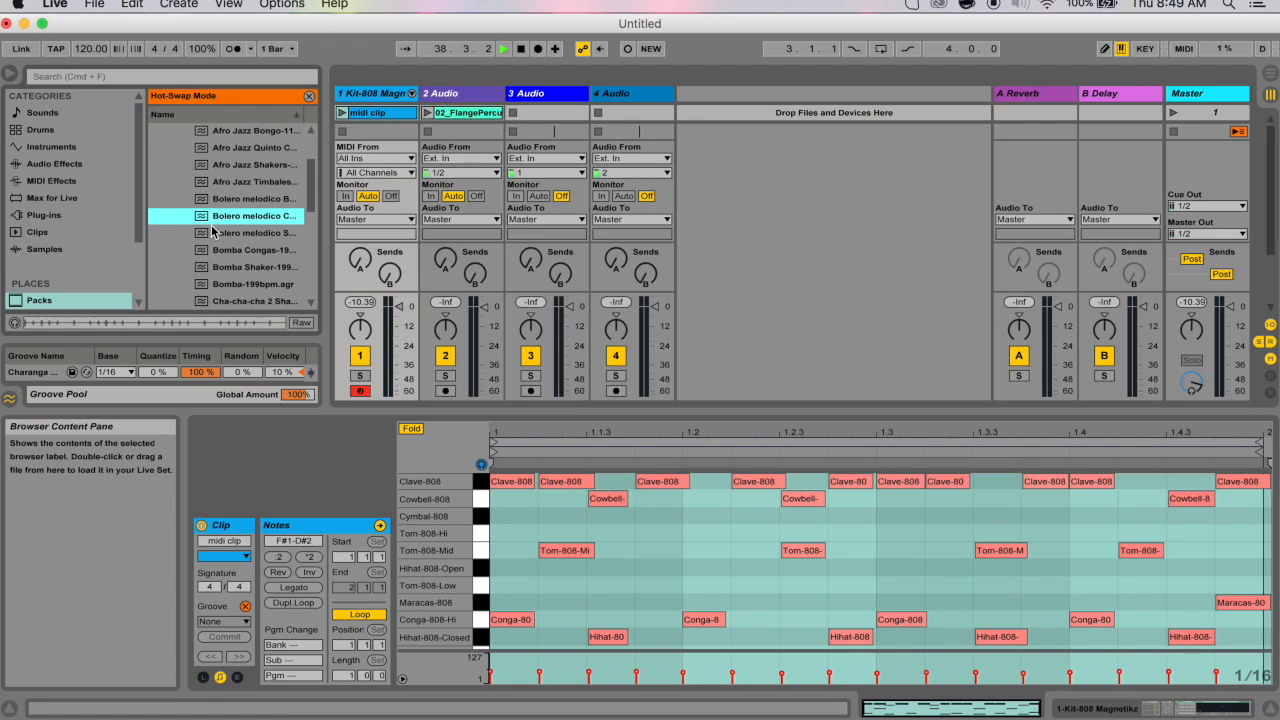
left_click(256, 250)
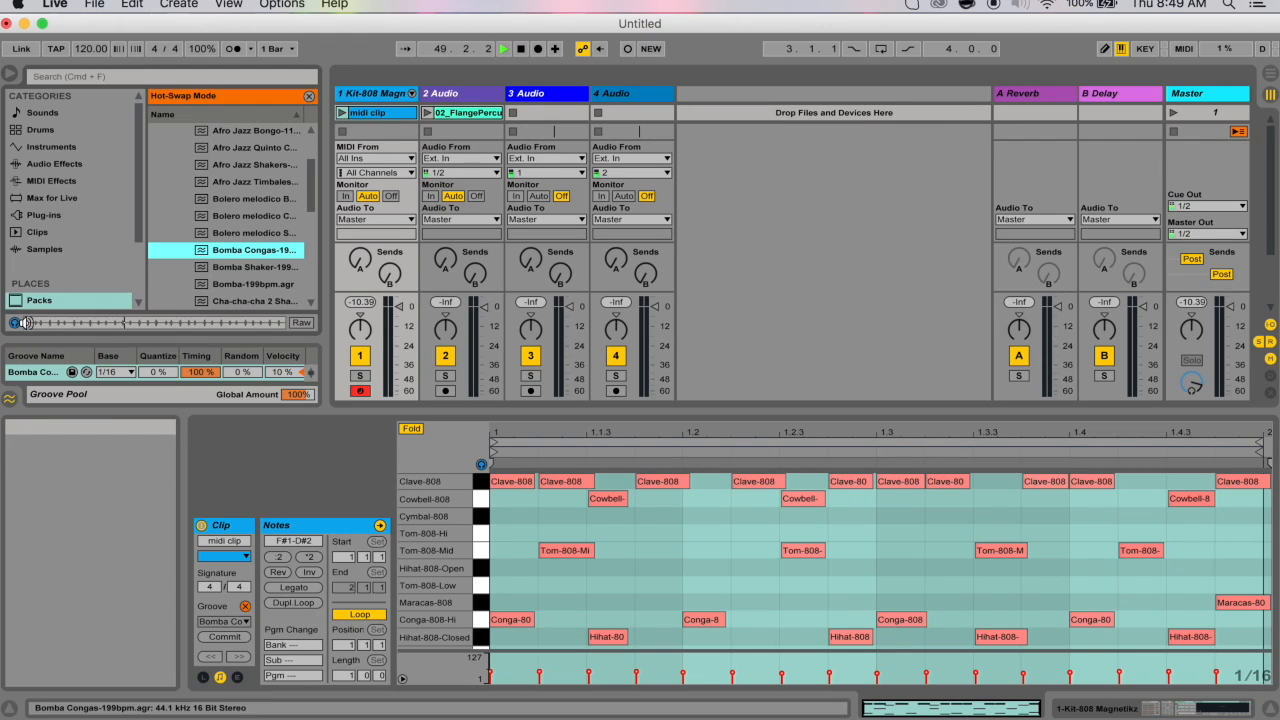
scroll("down", 3)
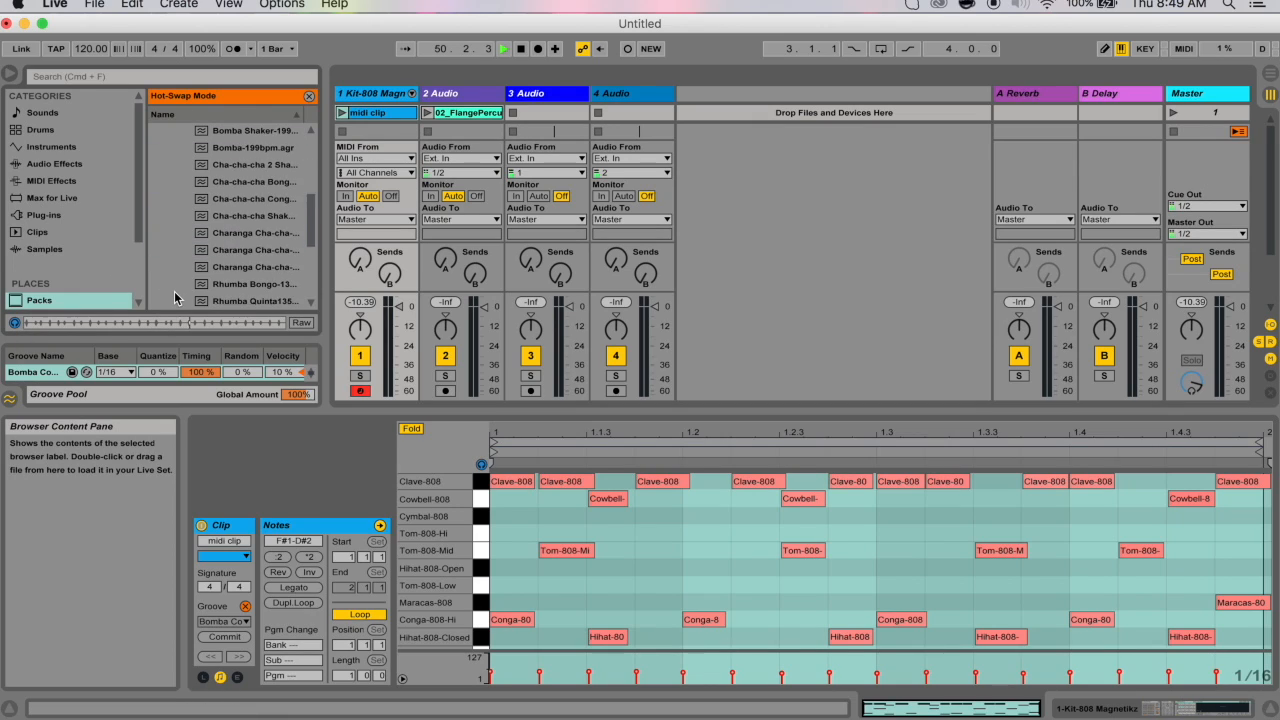
left_click(252, 216)
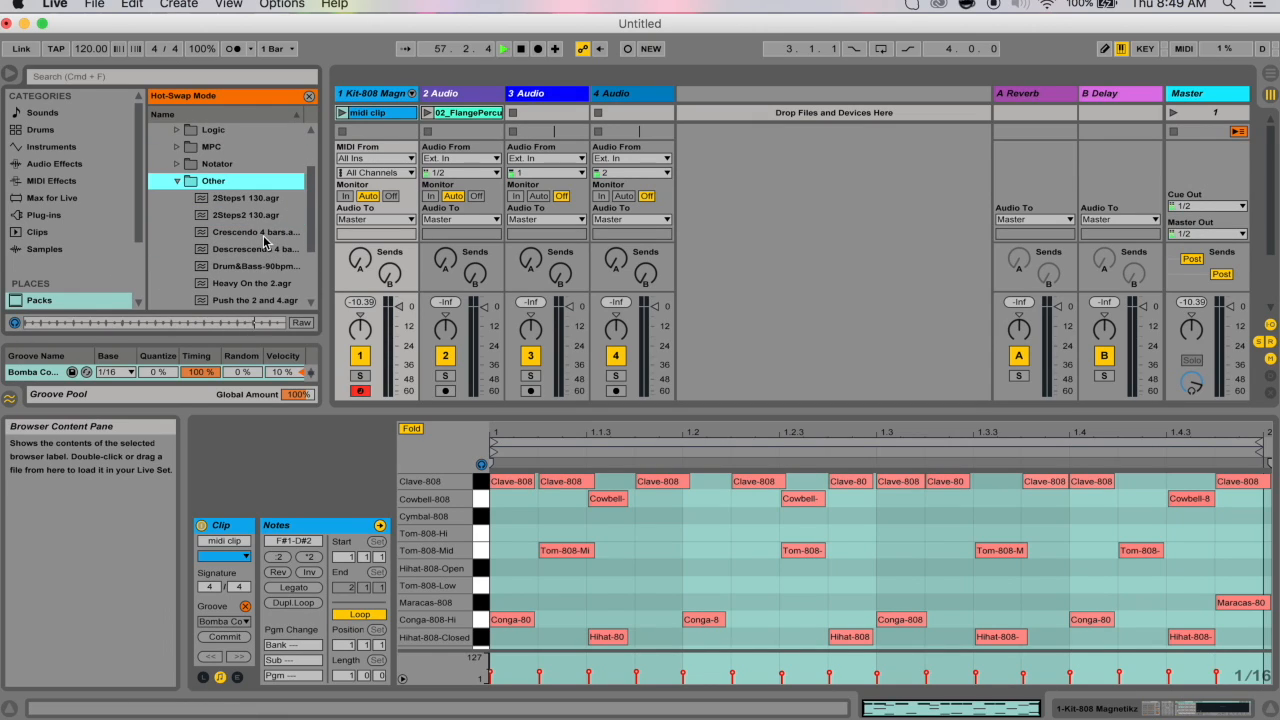
Load the Crescendo 4 bars groove from the Other folder onto the 808 drum clip.
left_click(252, 232)
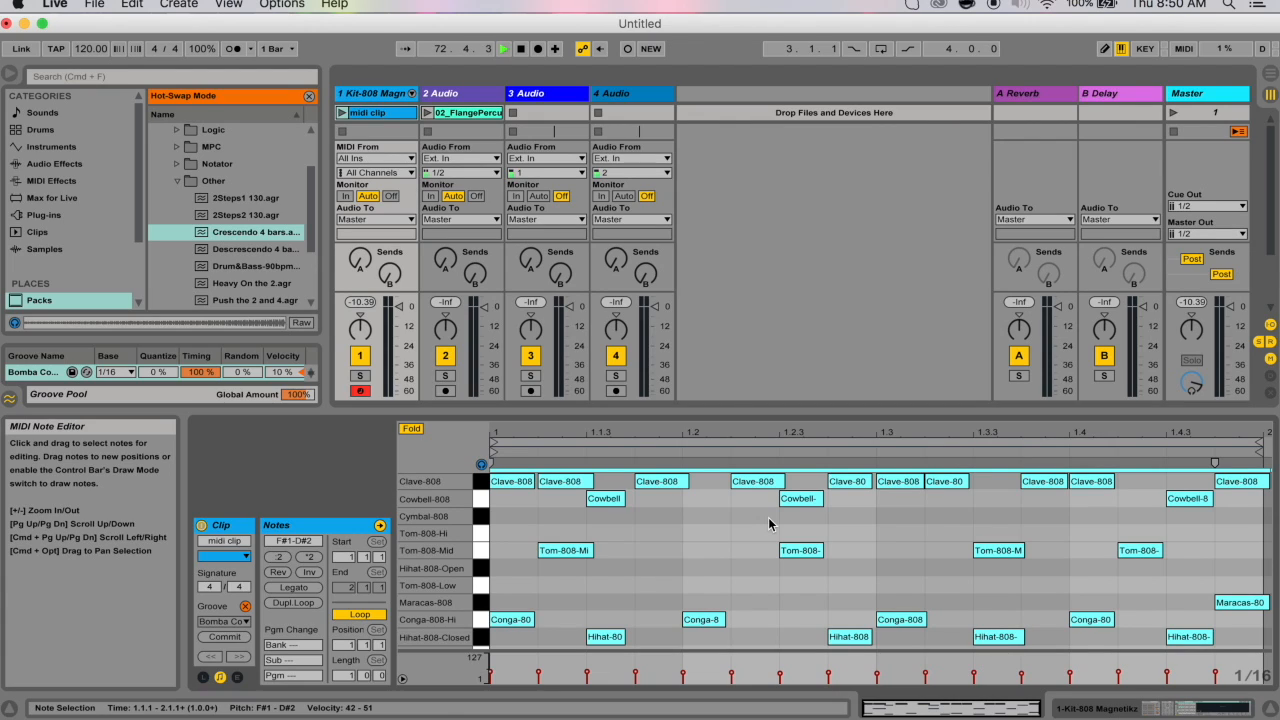
left_click(706, 358)
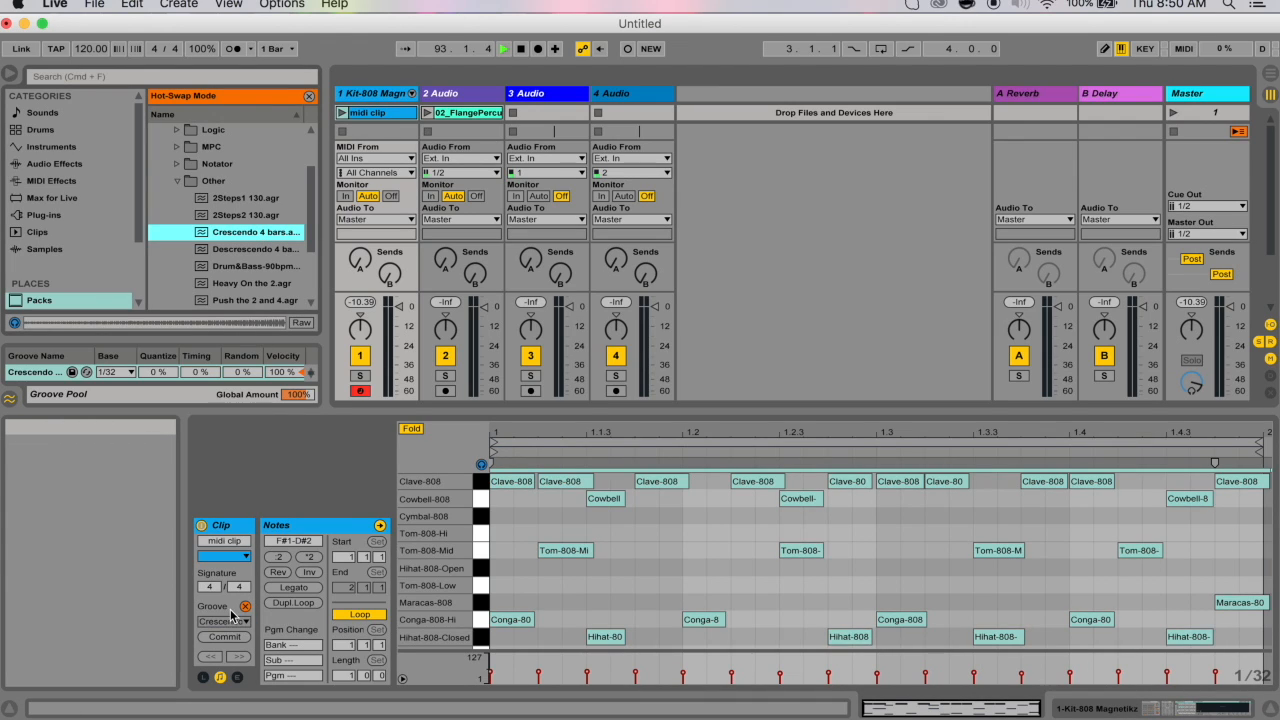
mouse_move(224, 634)
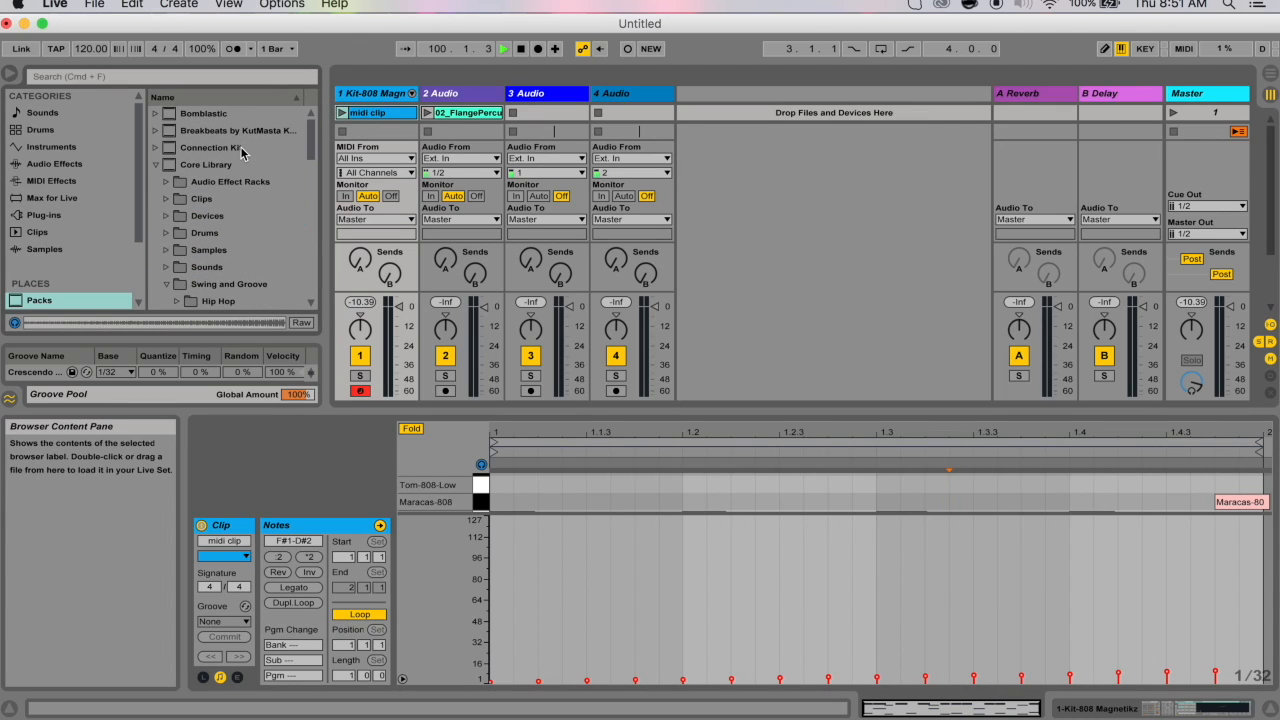
Search the library for .agr to list all groove files.
left_click(500, 48)
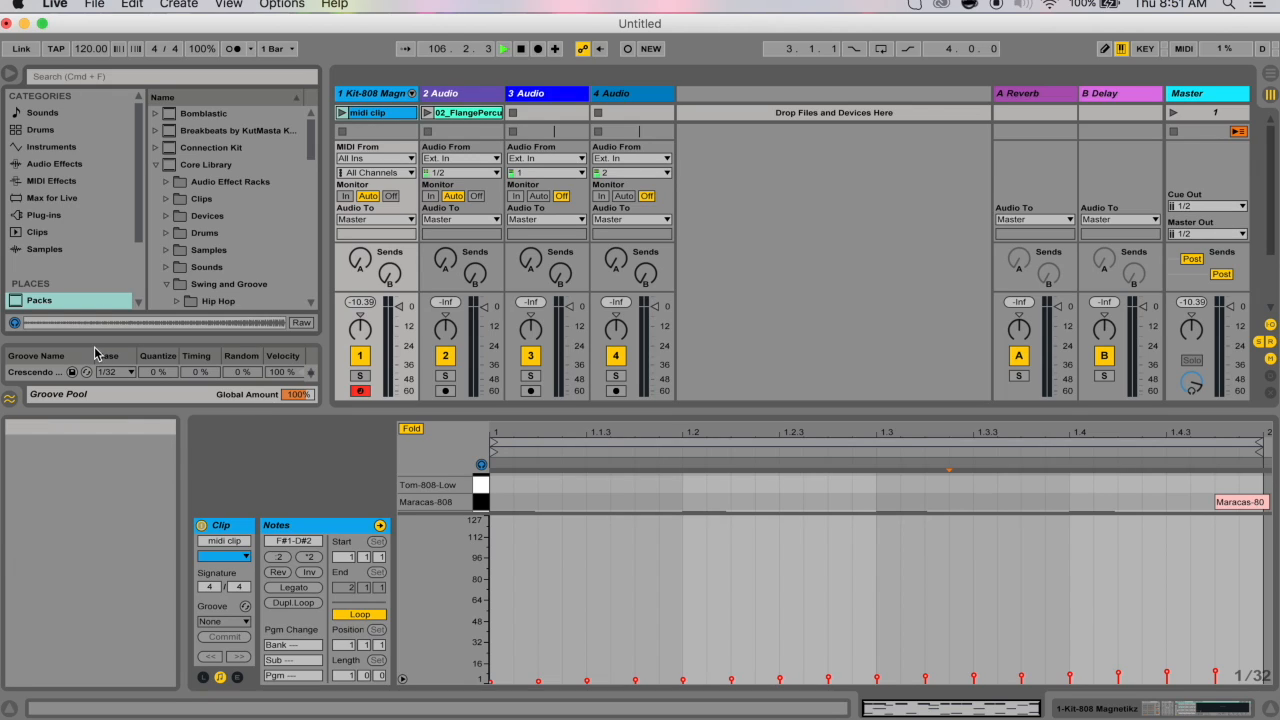
type(".agr")
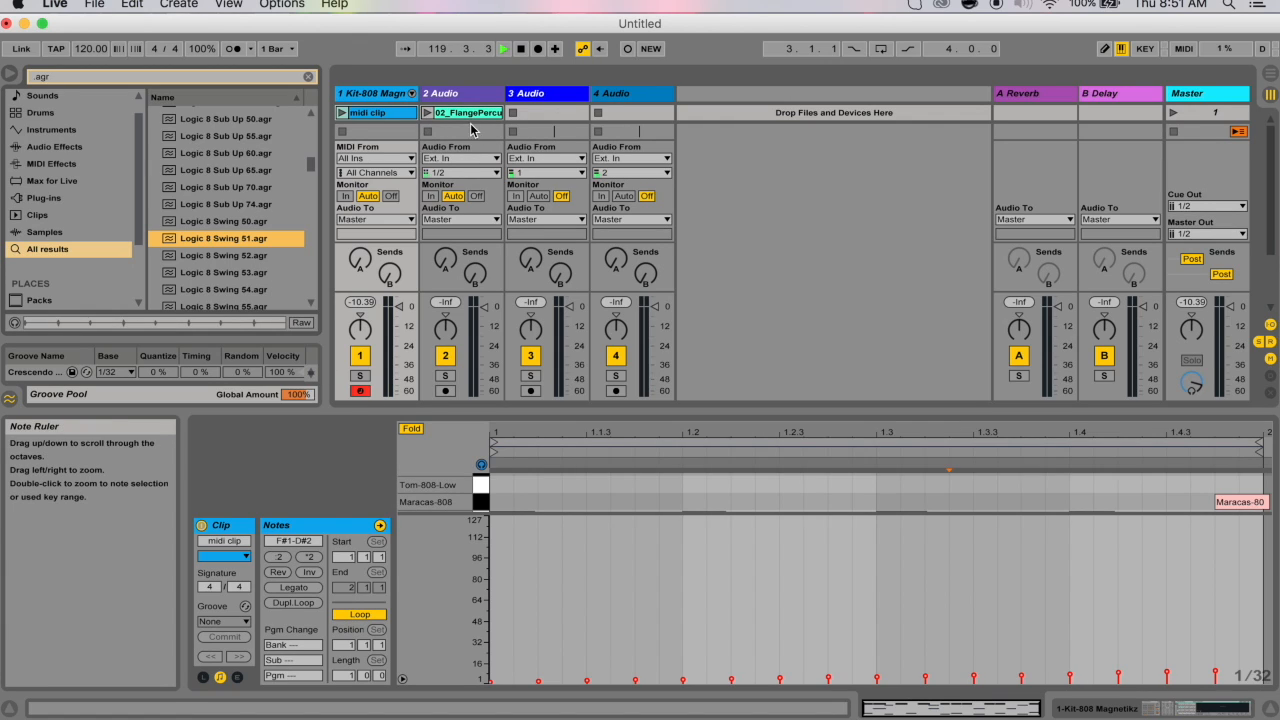
Add Logic 8 Swing 51 to the Groove Pool and show the percussion audio loop.
left_click(464, 112)
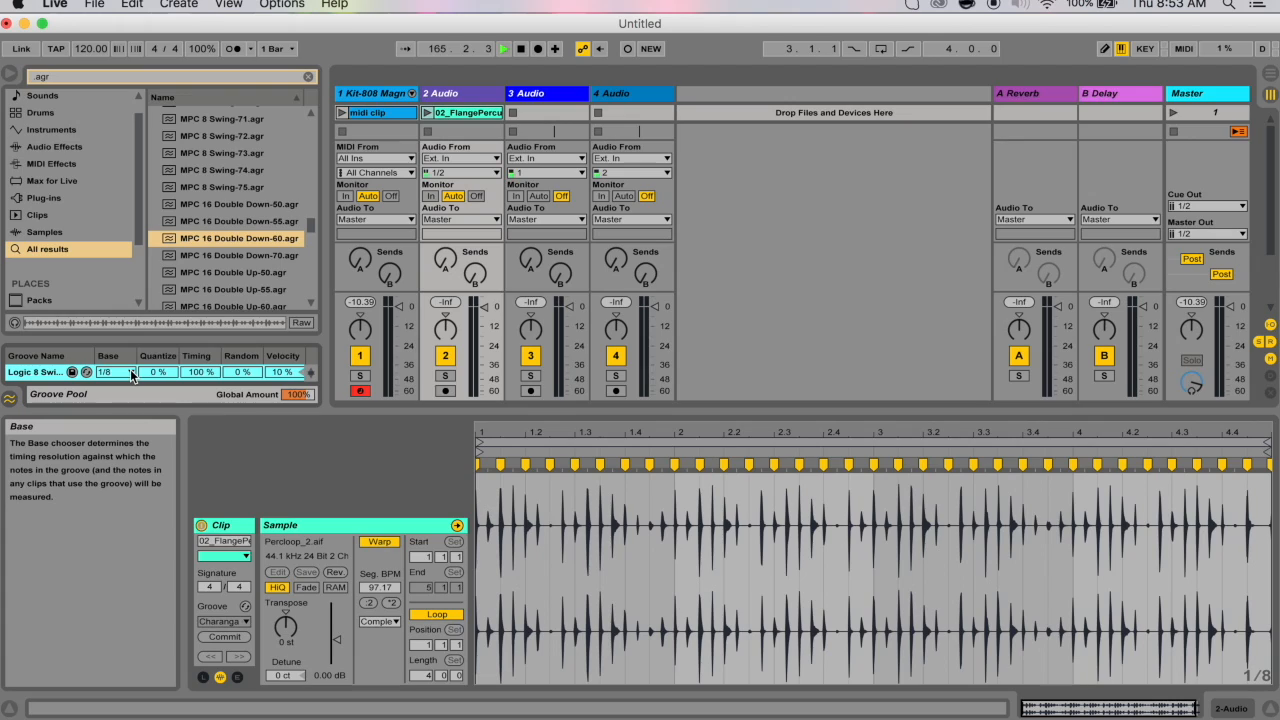
Set a new base resolution for the MPC 16 Double Down groove in the Groove Pool.
left_click(124, 372)
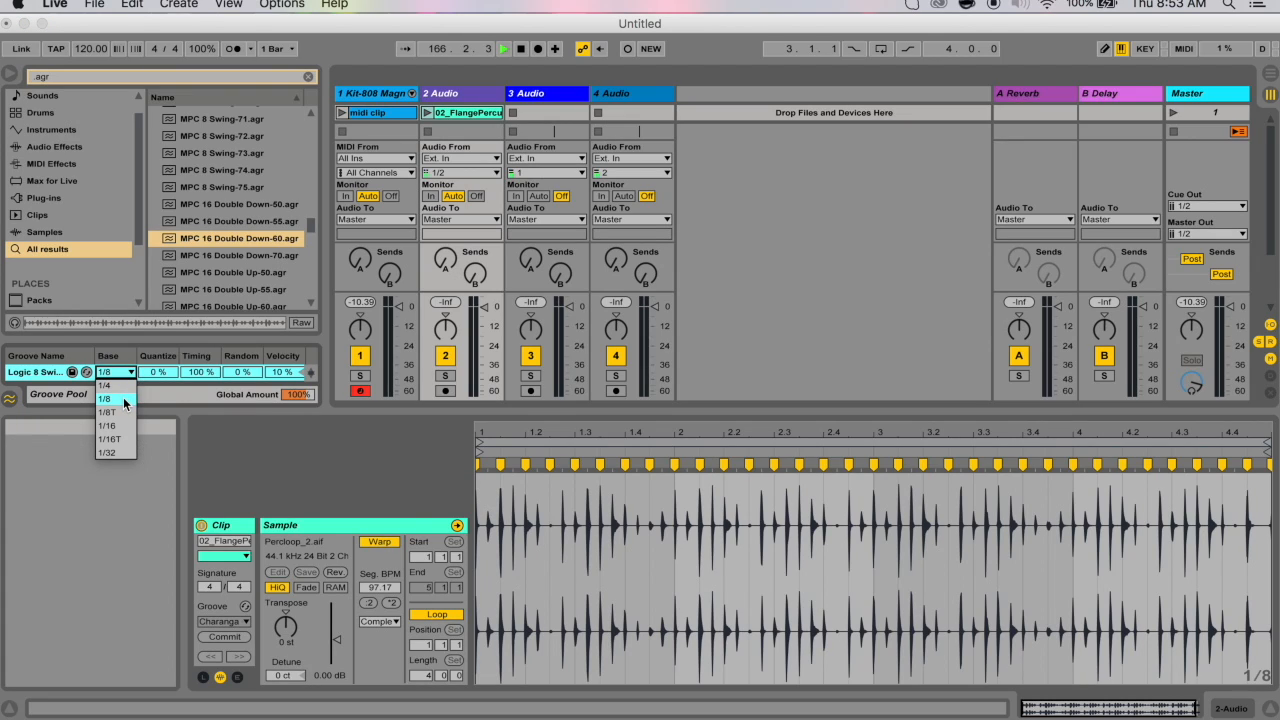
left_click(104, 400)
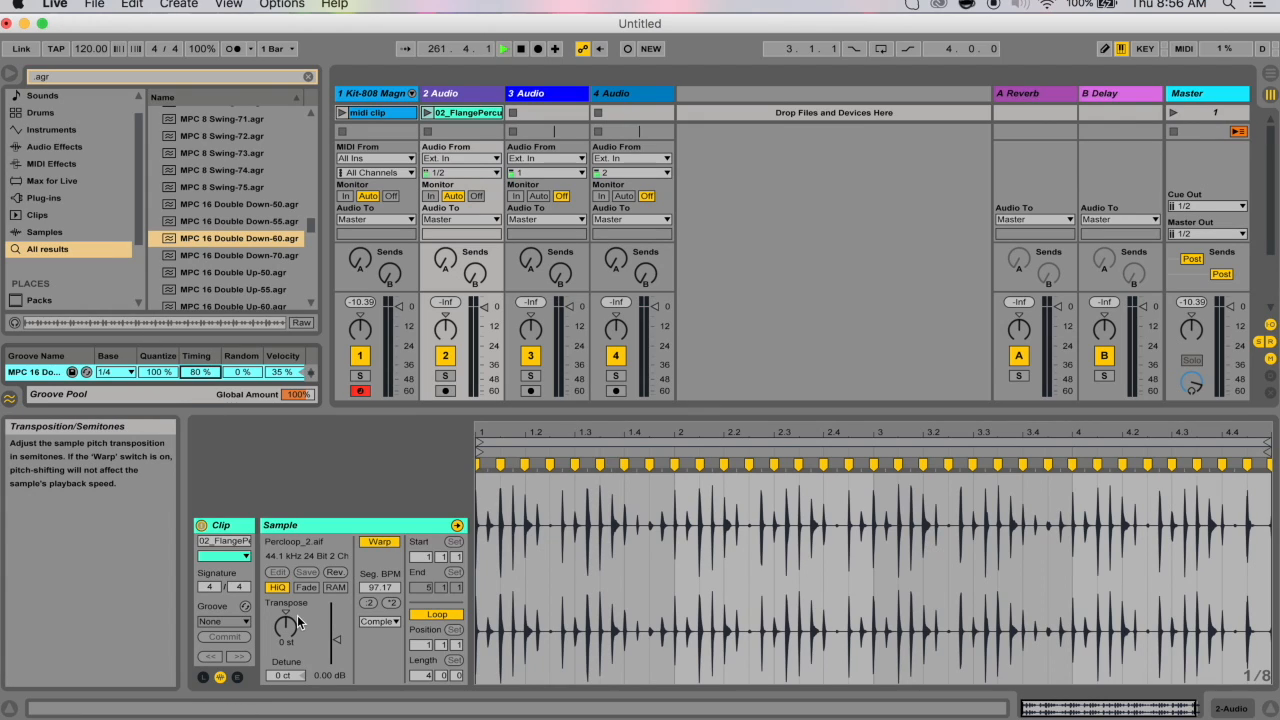
mouse_move(214, 374)
type("1")
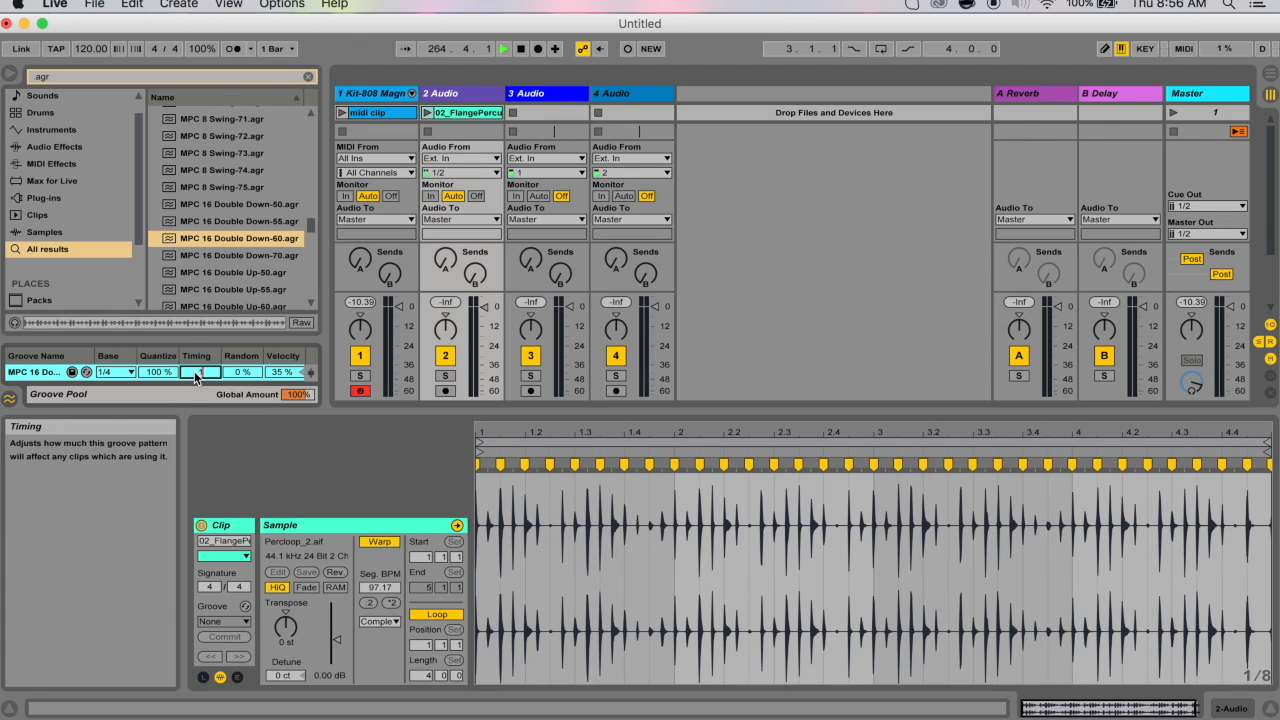
Raise the Timing amount of the MPC 16 Double Down groove in the Groove Pool.
left_click_drag(200, 372, 200, 360)
type("90")
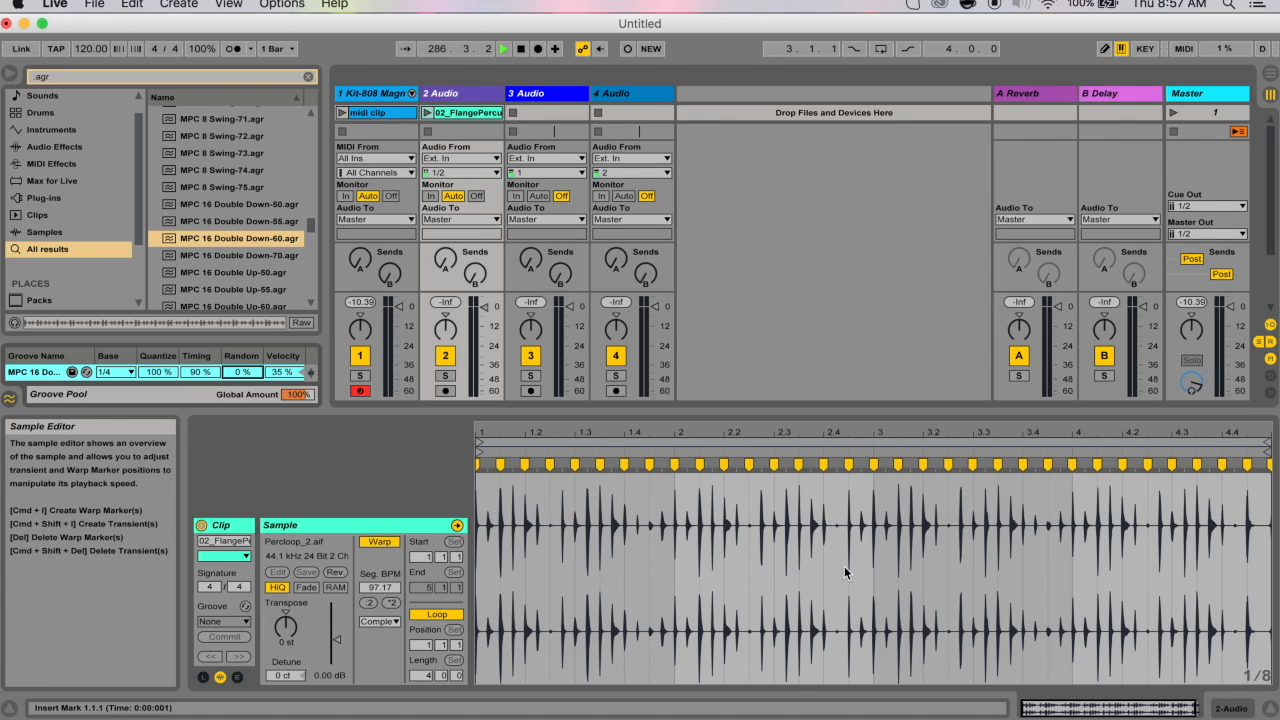
mouse_move(244, 376)
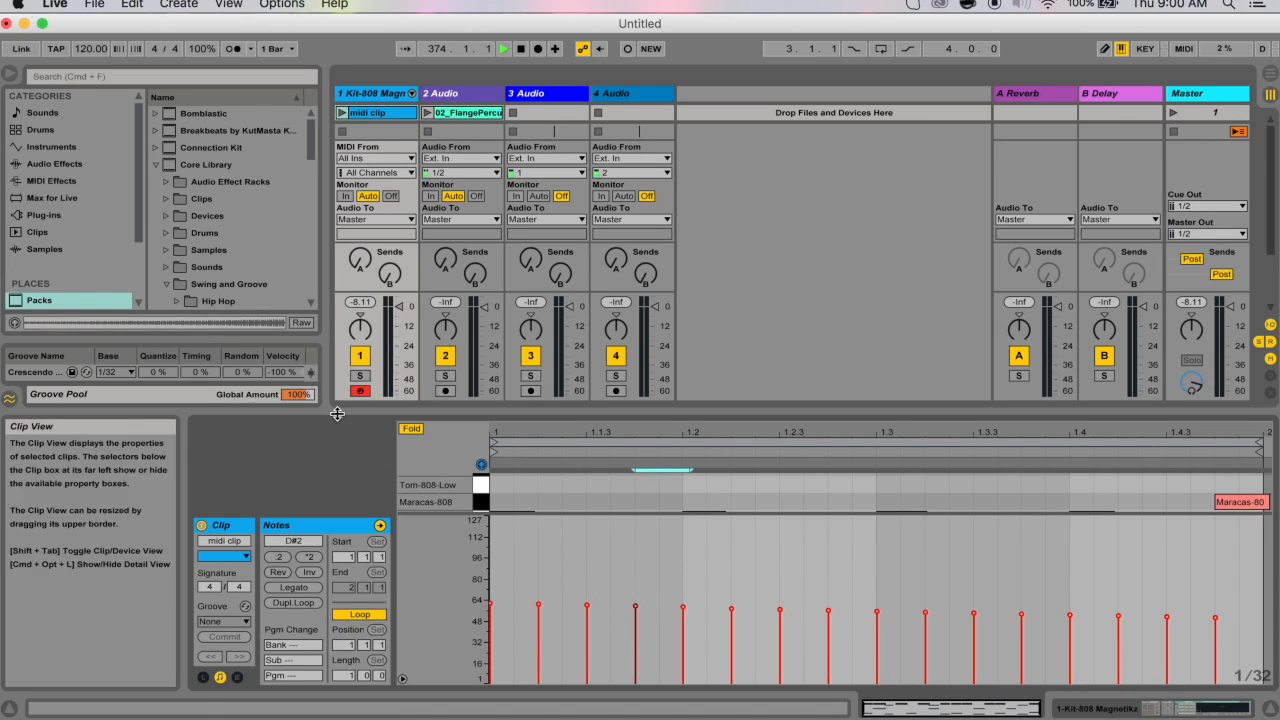
mouse_move(312, 396)
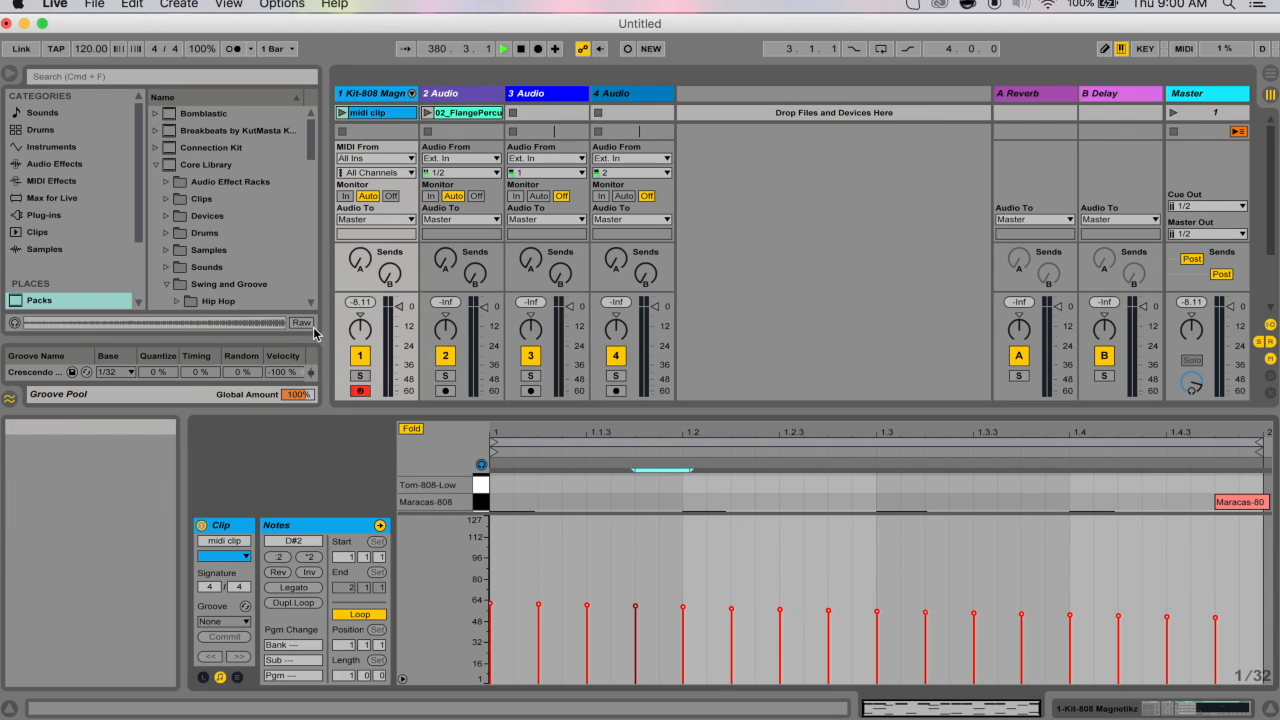
mouse_move(304, 322)
type(".agr")
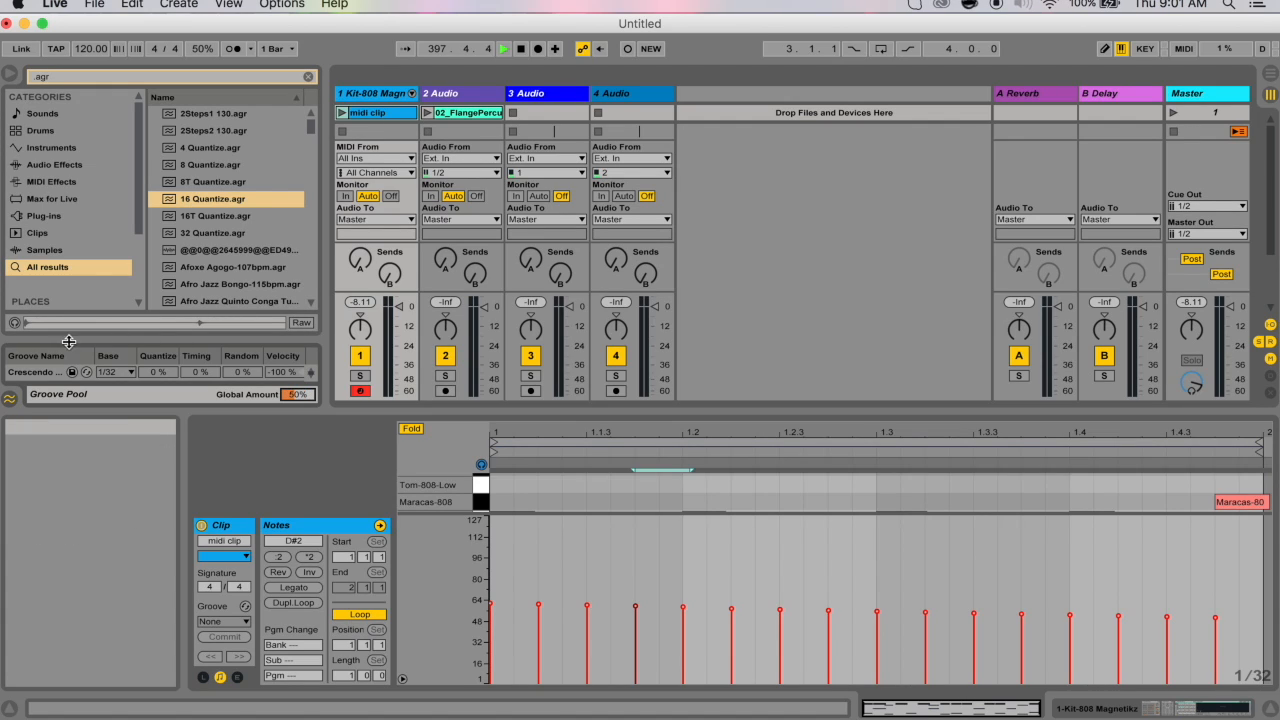
mouse_move(260, 352)
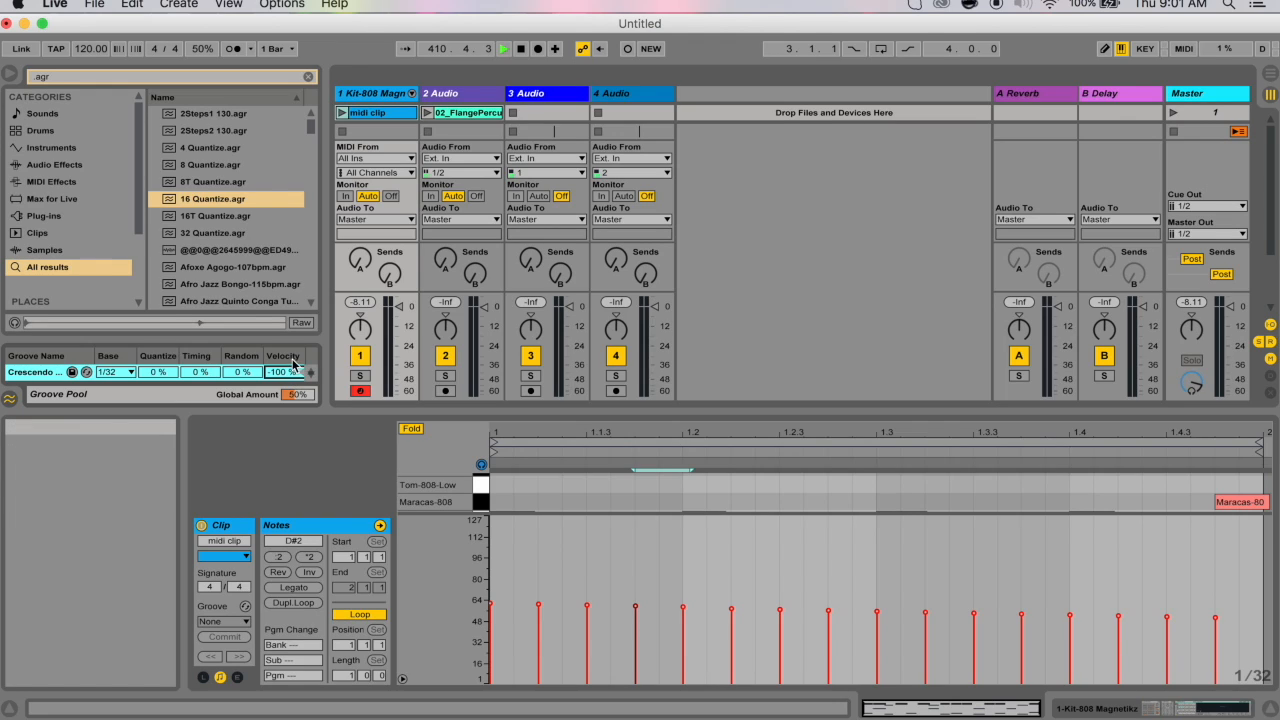
mouse_move(284, 374)
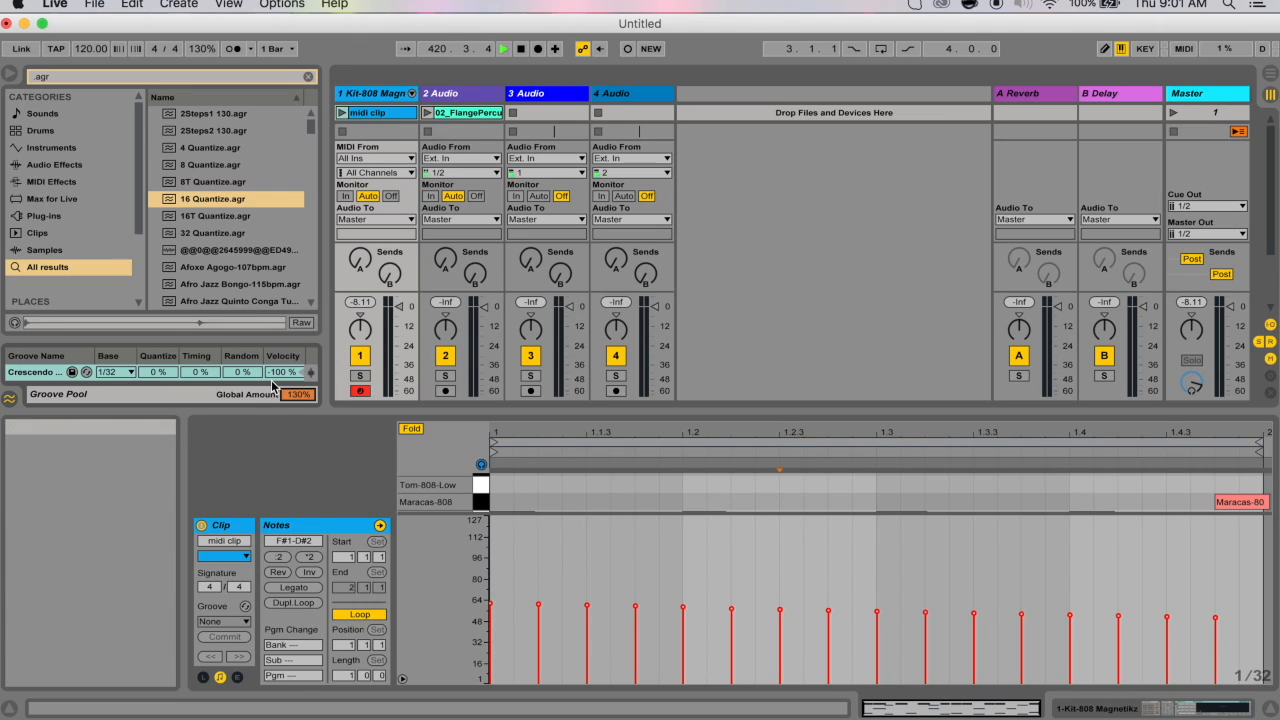
mouse_move(300, 396)
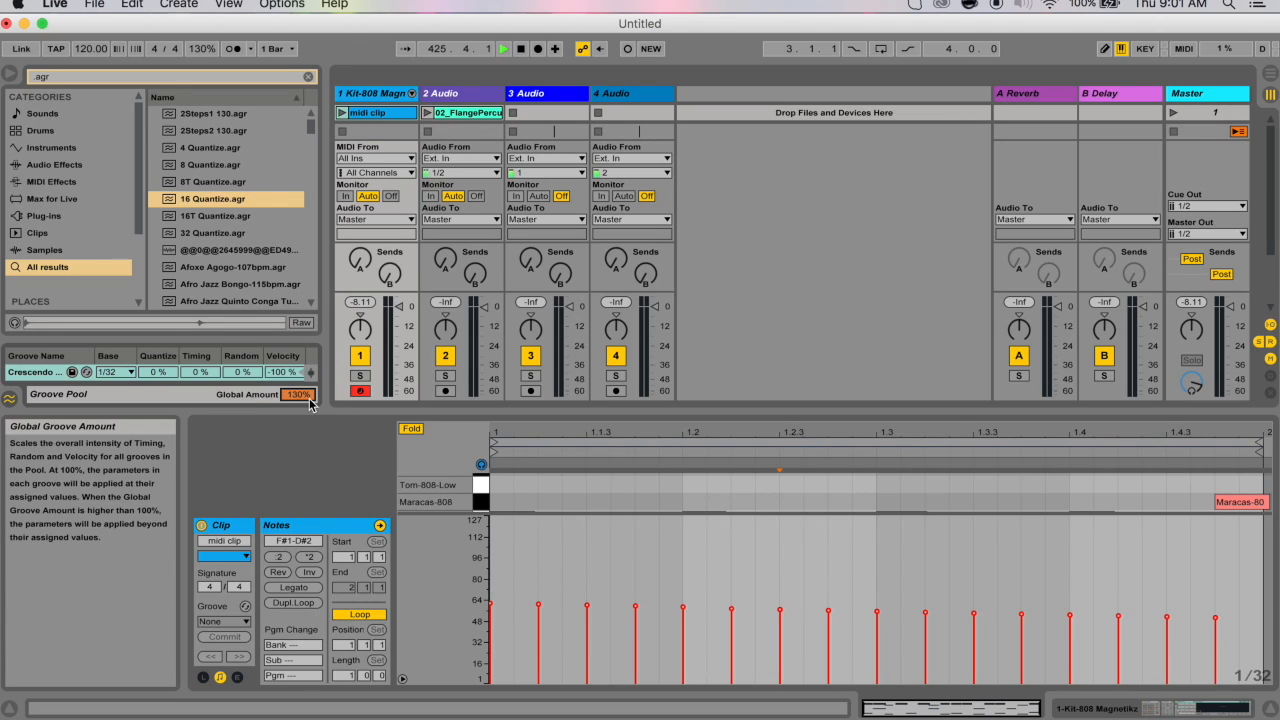
Lower the Global Amount in the Groove Pool back from its boosted level.
left_click_drag(298, 394, 298, 410)
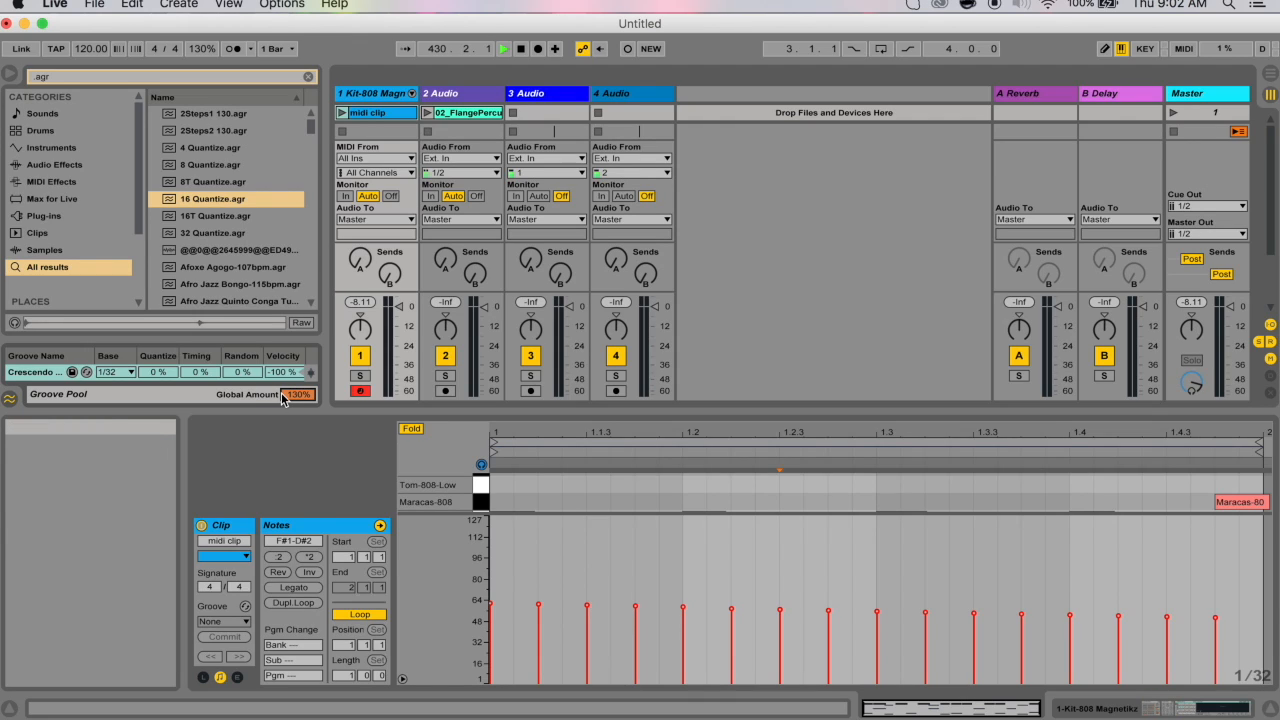
mouse_move(370, 230)
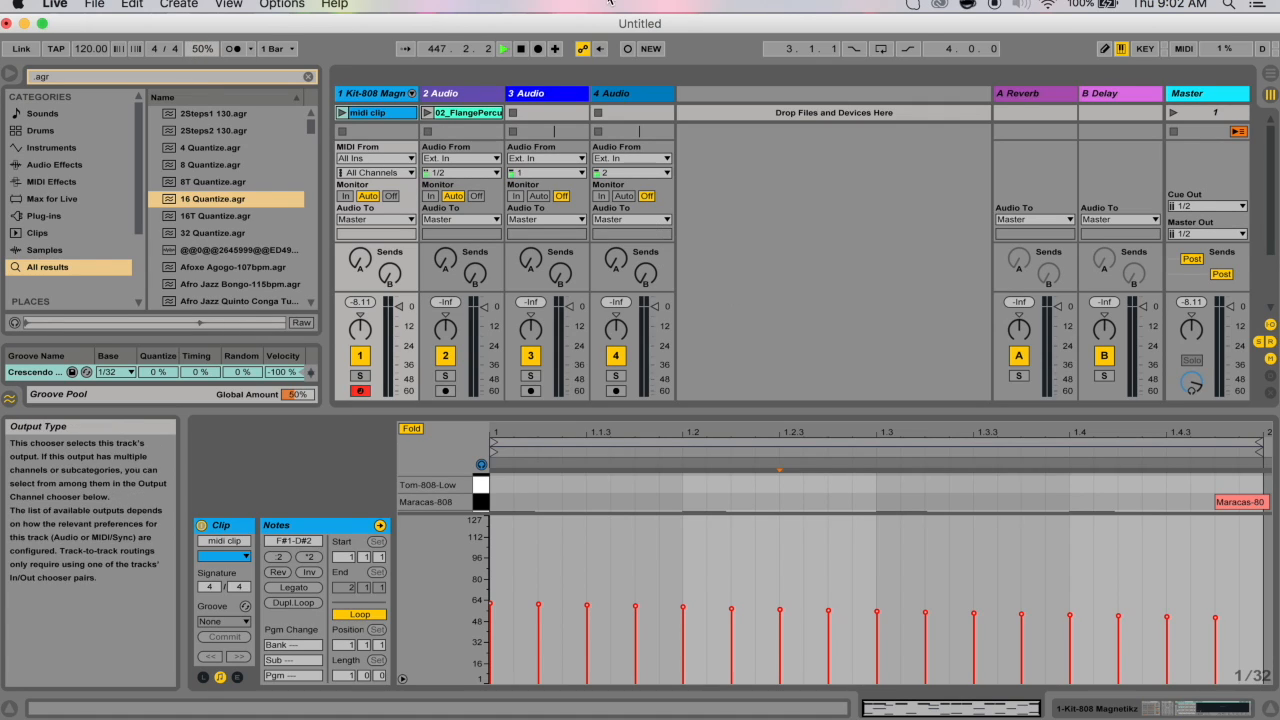
left_click(222, 620)
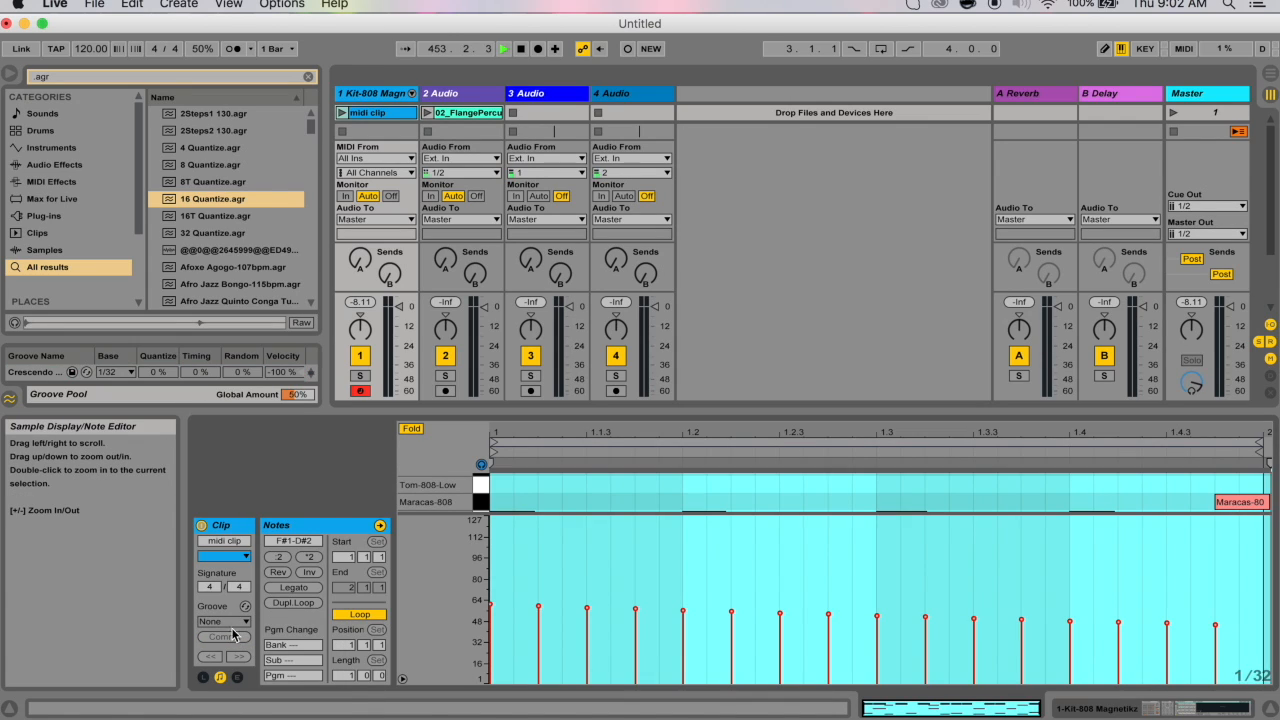
mouse_move(244, 608)
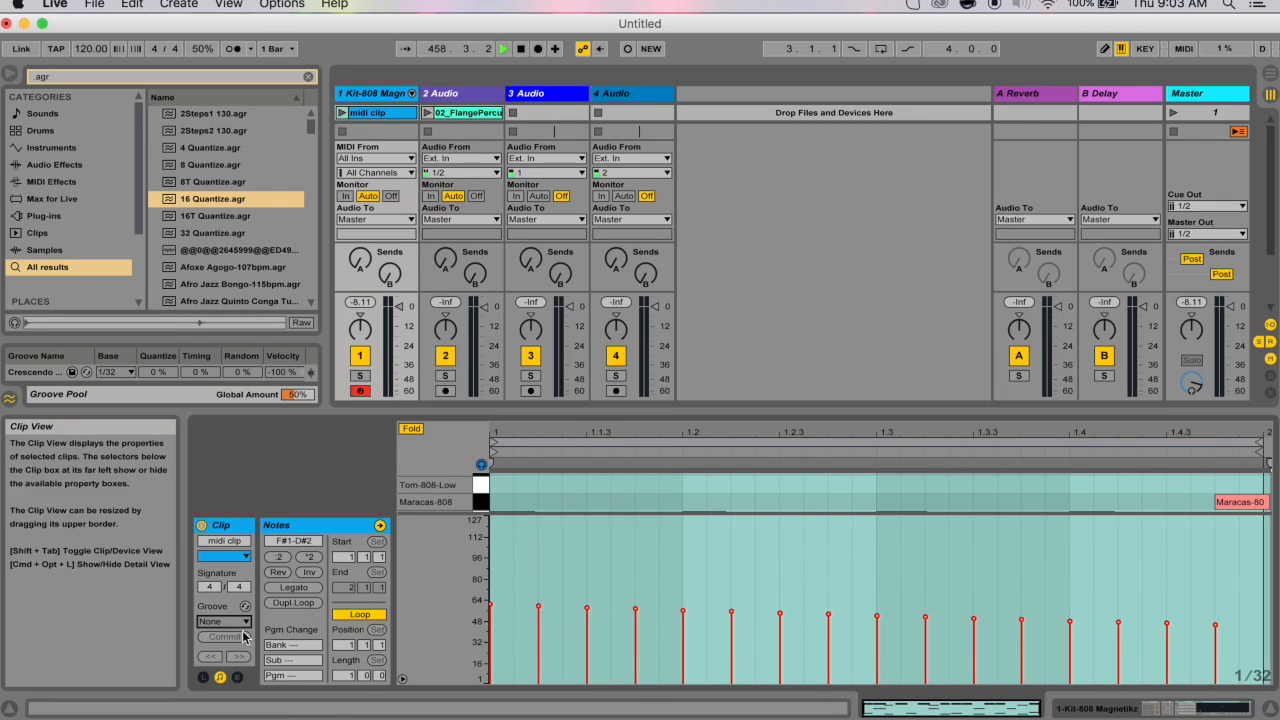
Load the Logic 8 Swing groove into the pool and unfold the 808 drum clip's note rows.
left_click(224, 624)
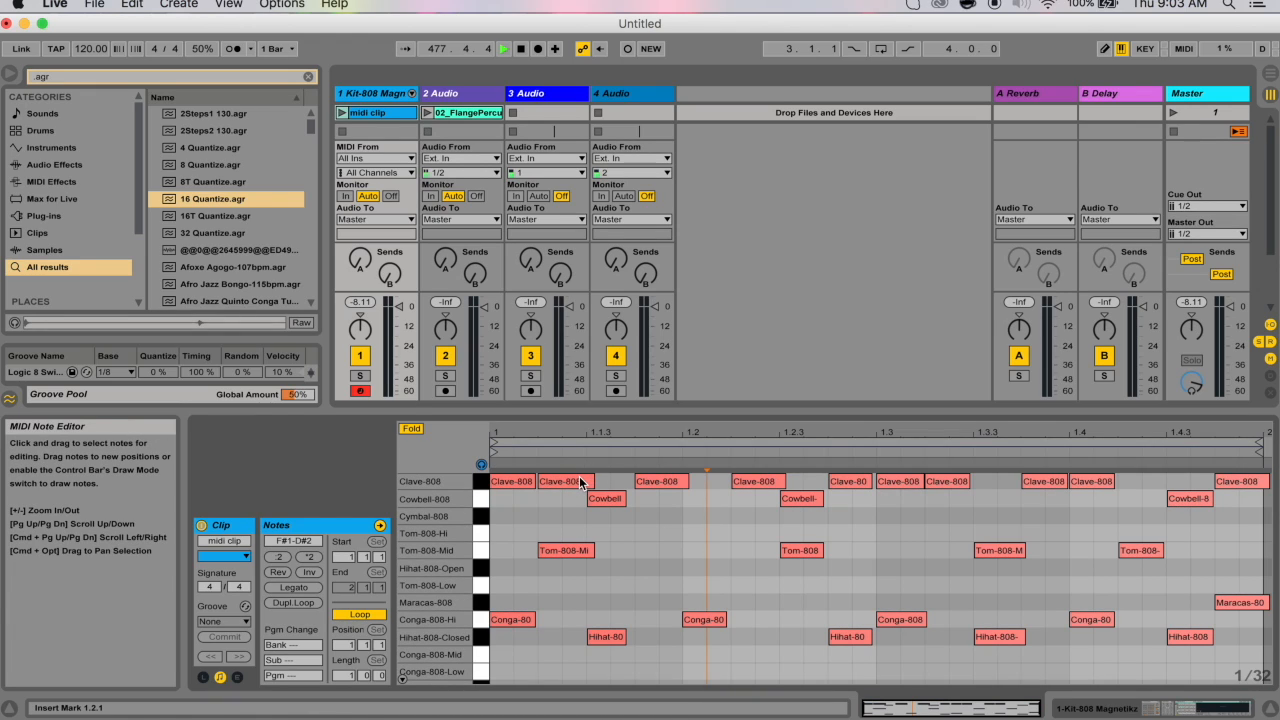
left_click(568, 480)
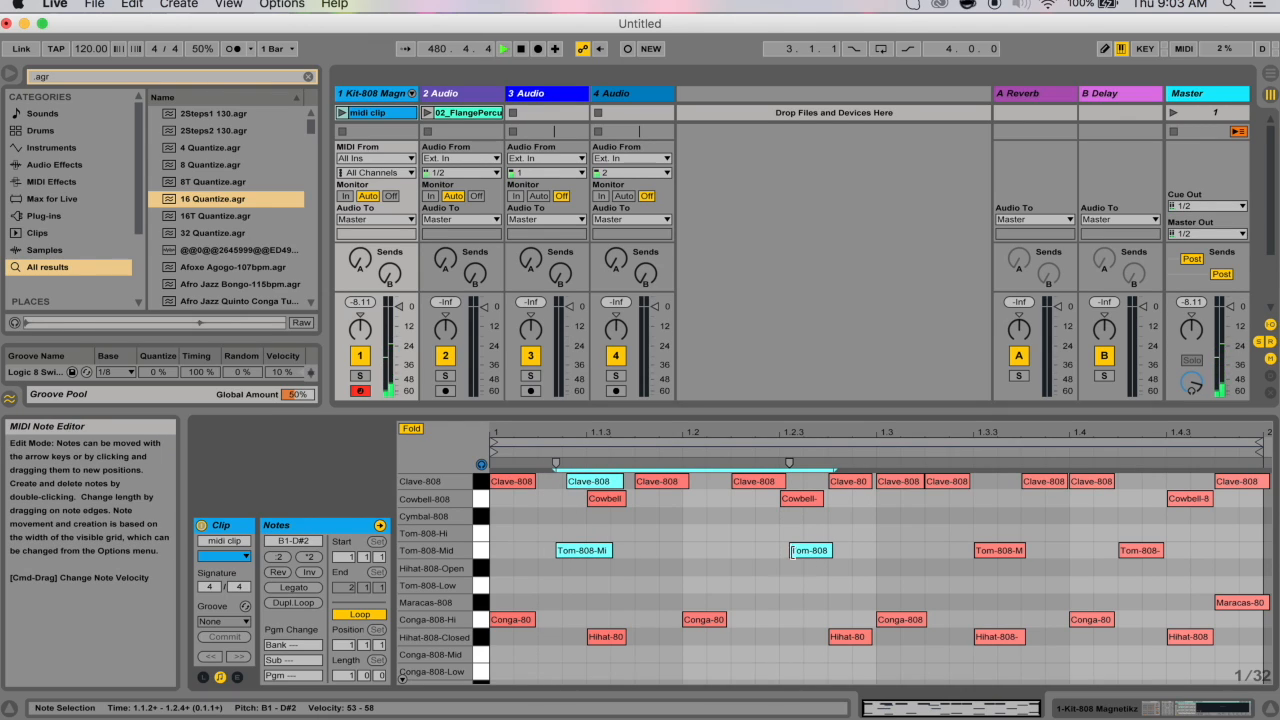
Move hi-hat and conga notes to new positions, then bring up the drum clip's context menu.
left_click(708, 620)
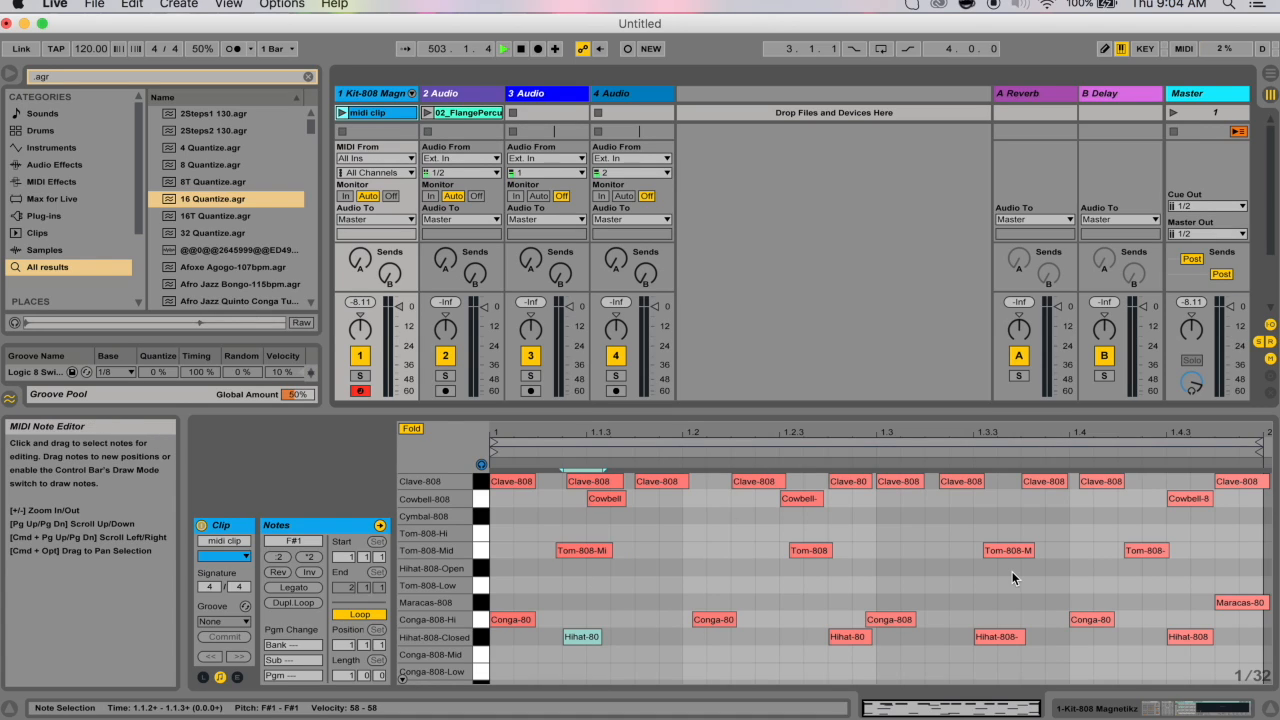
mouse_move(804, 634)
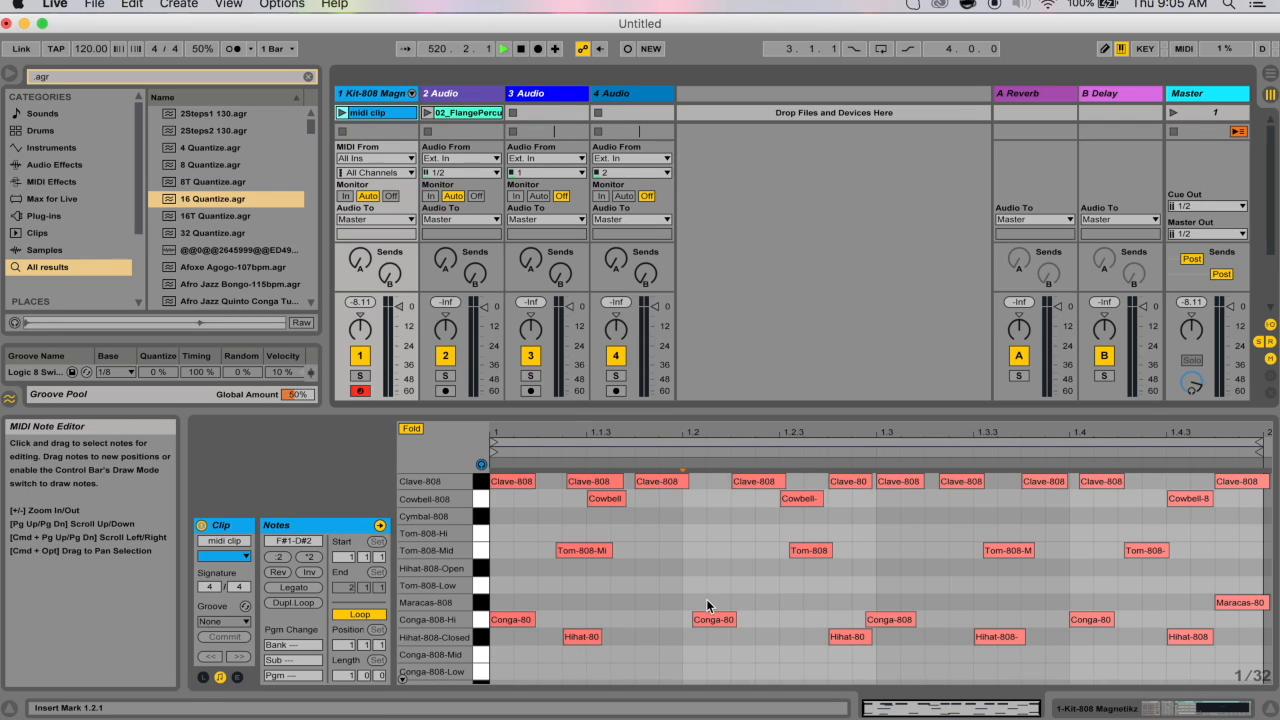
right_click(372, 112)
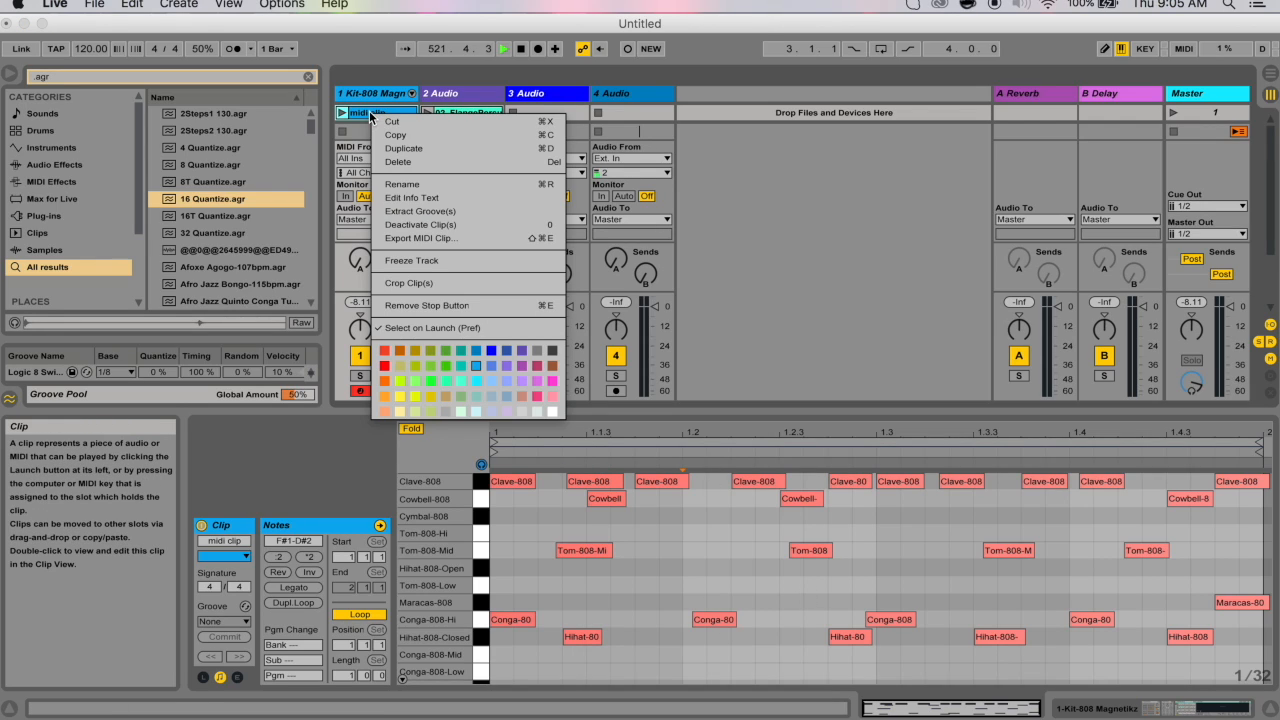
mouse_move(382, 122)
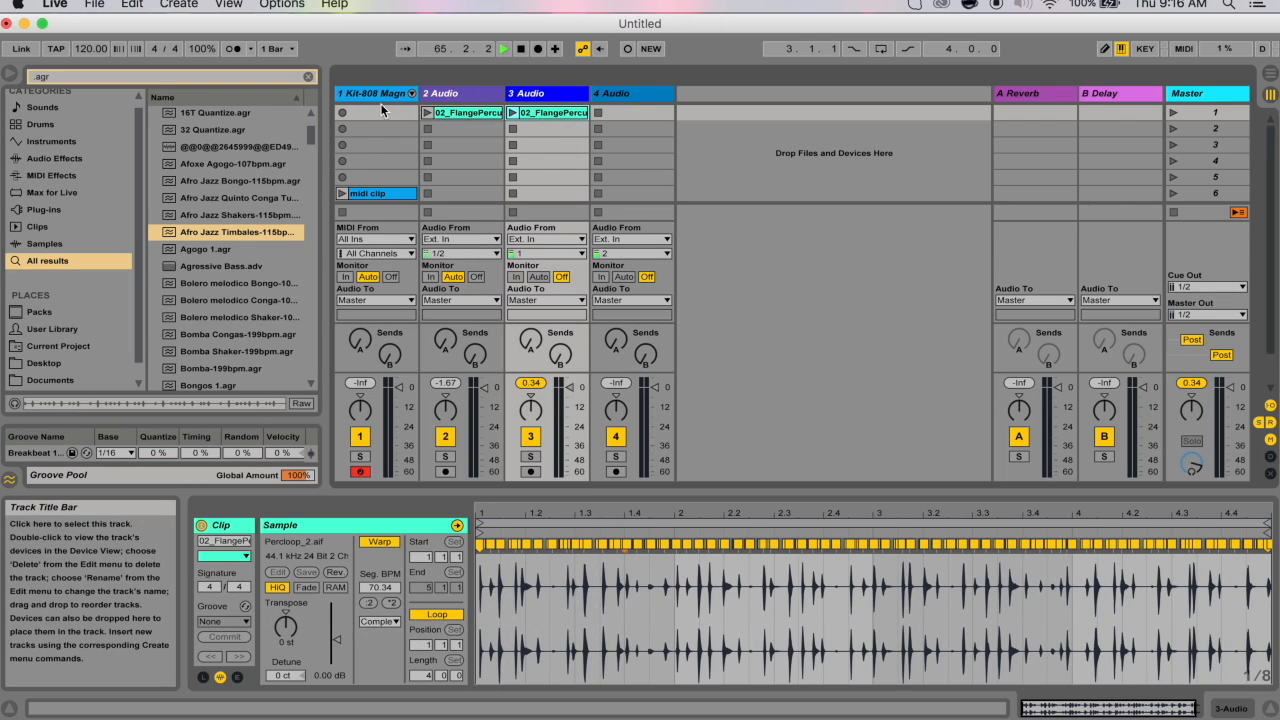
Show the Percloop_2 audio clip in Clip View with the Breakbeat groove in the pool.
left_click(548, 112)
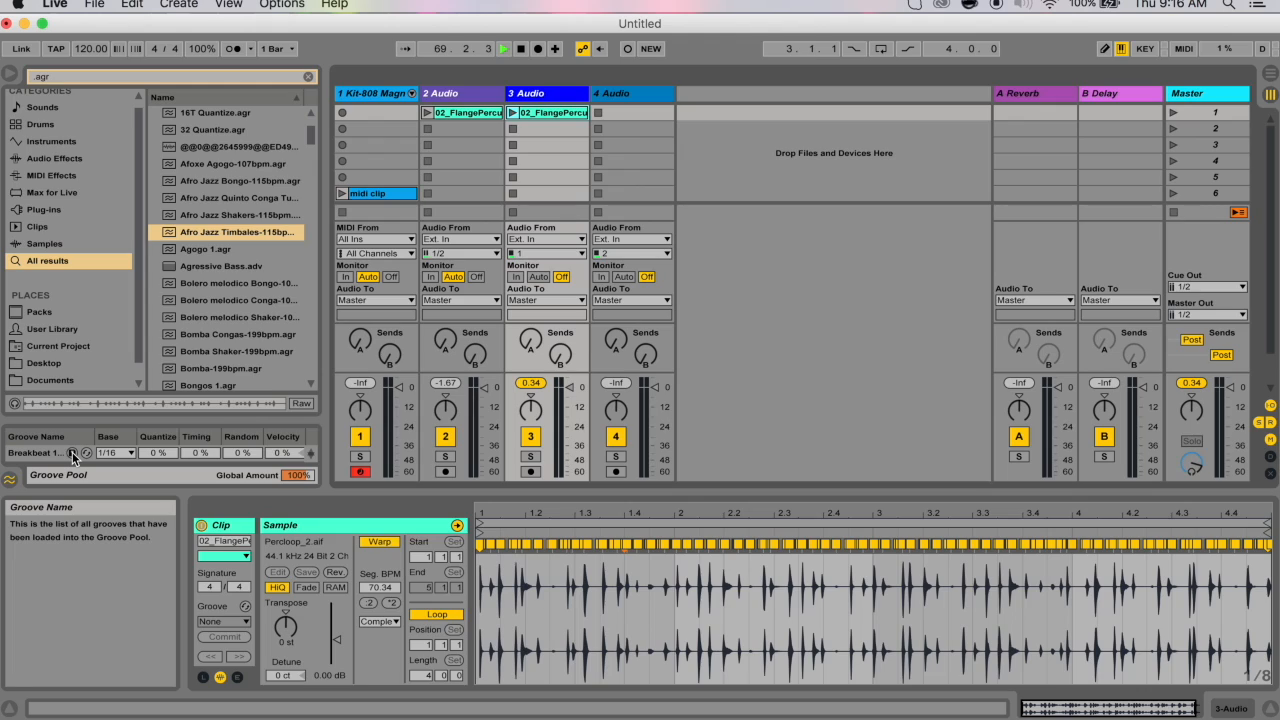
Assign the Breakbeat groove from the pool to the Percloop_2 clip.
left_click(52, 336)
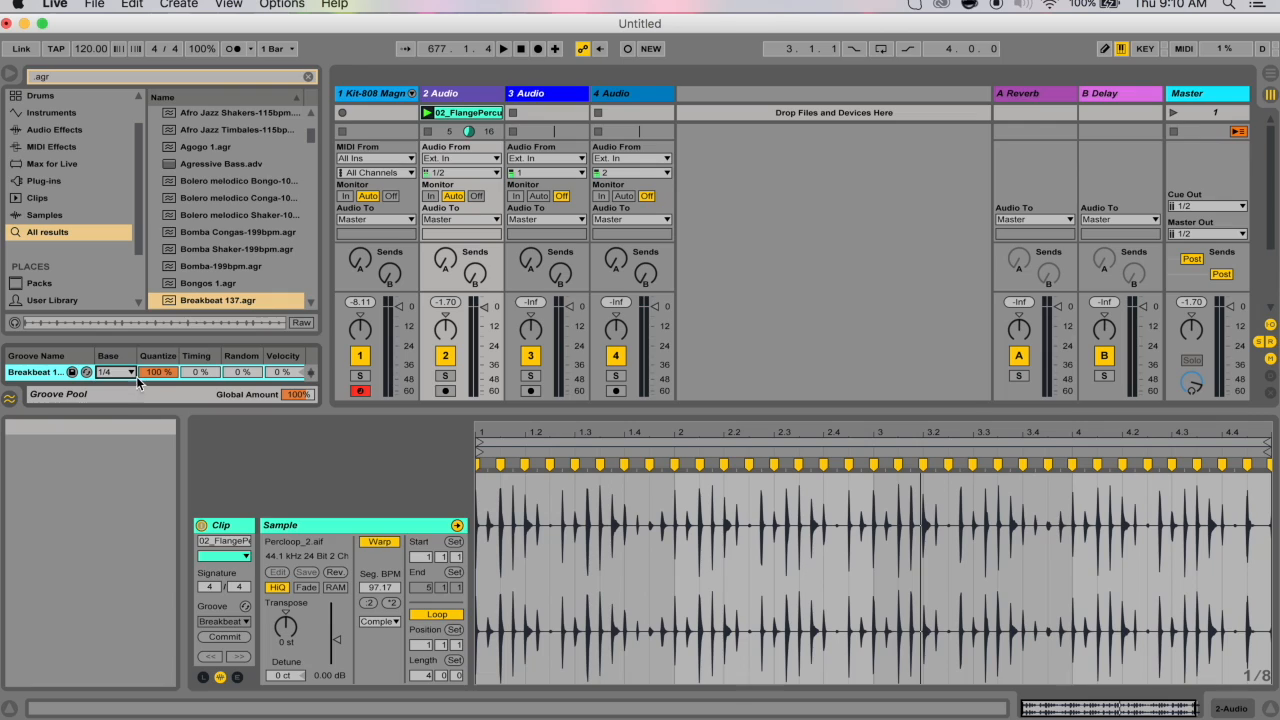
mouse_move(130, 384)
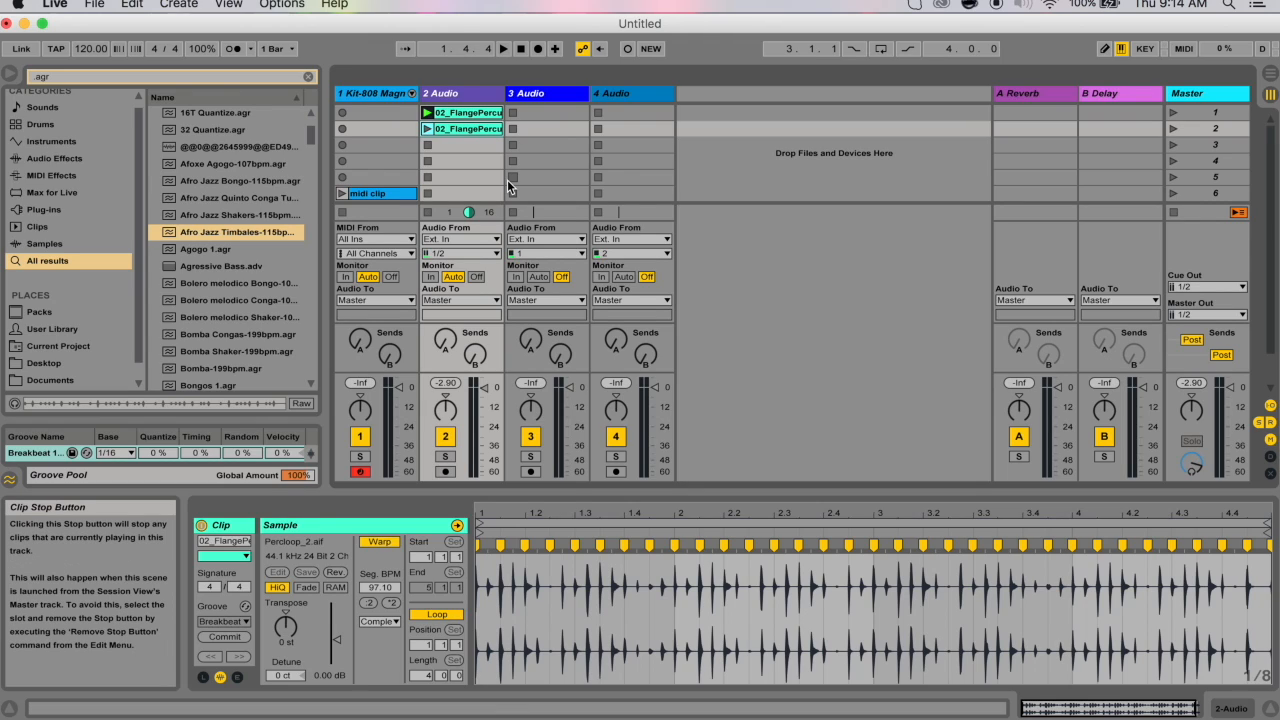
mouse_move(392, 160)
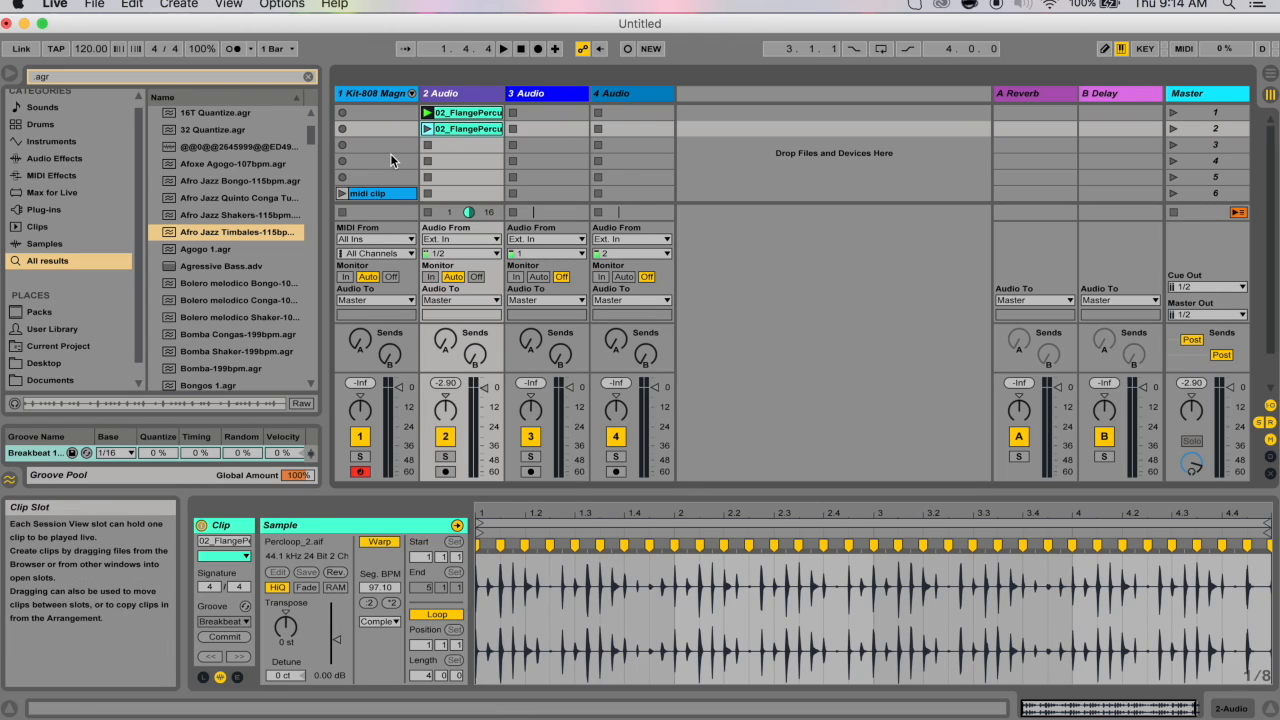
Commit the randomized Afro Jazz Timbales groove into the duplicated percussion clip, confirming the overwrite.
left_click(460, 128)
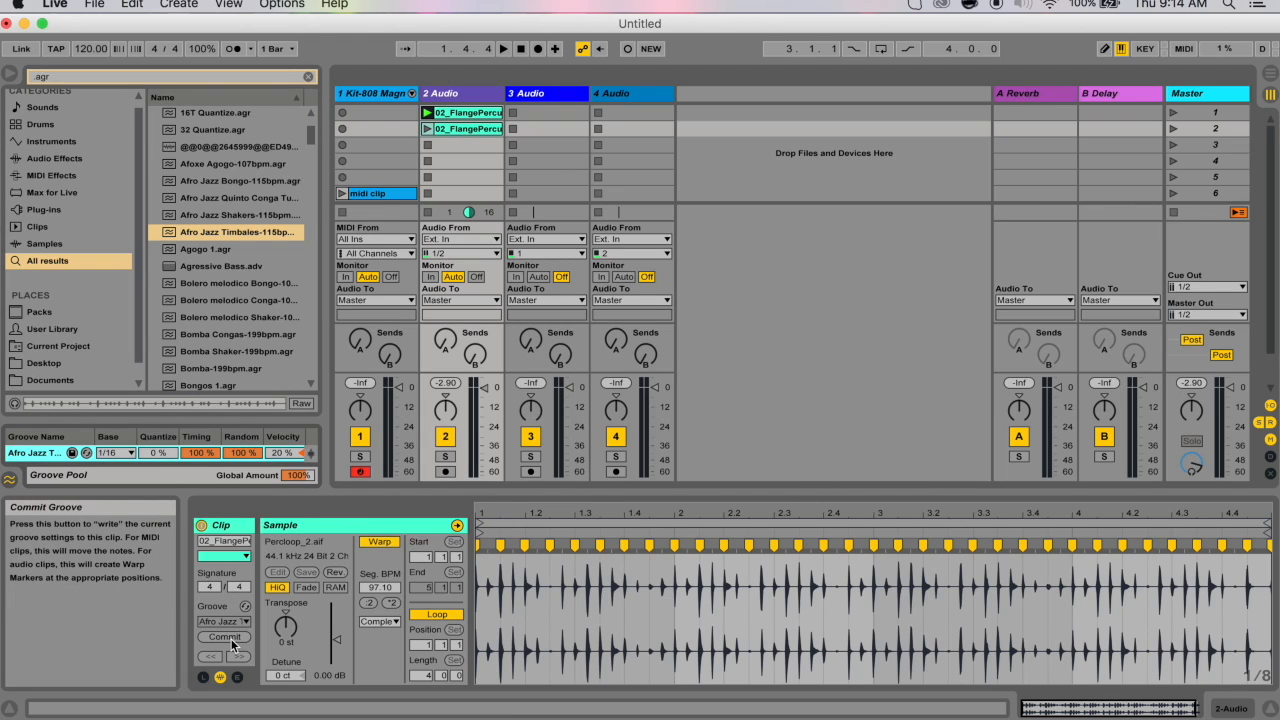
left_click(224, 636)
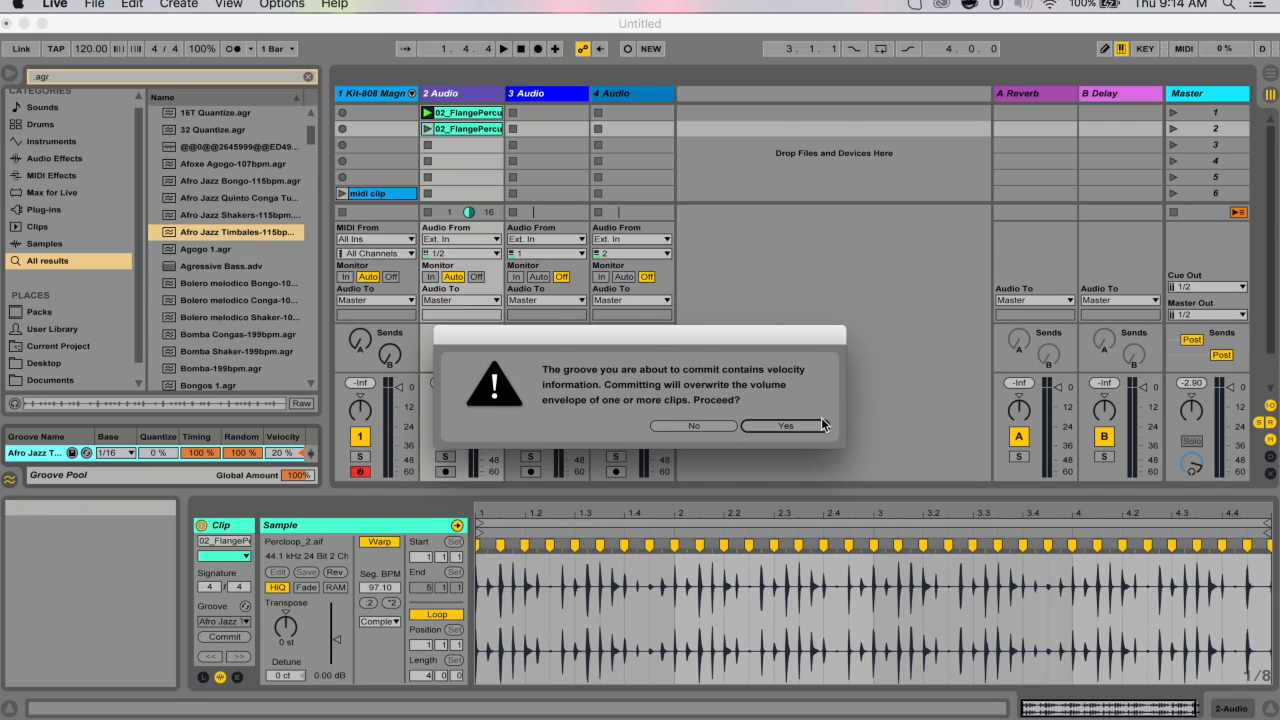
left_click(784, 424)
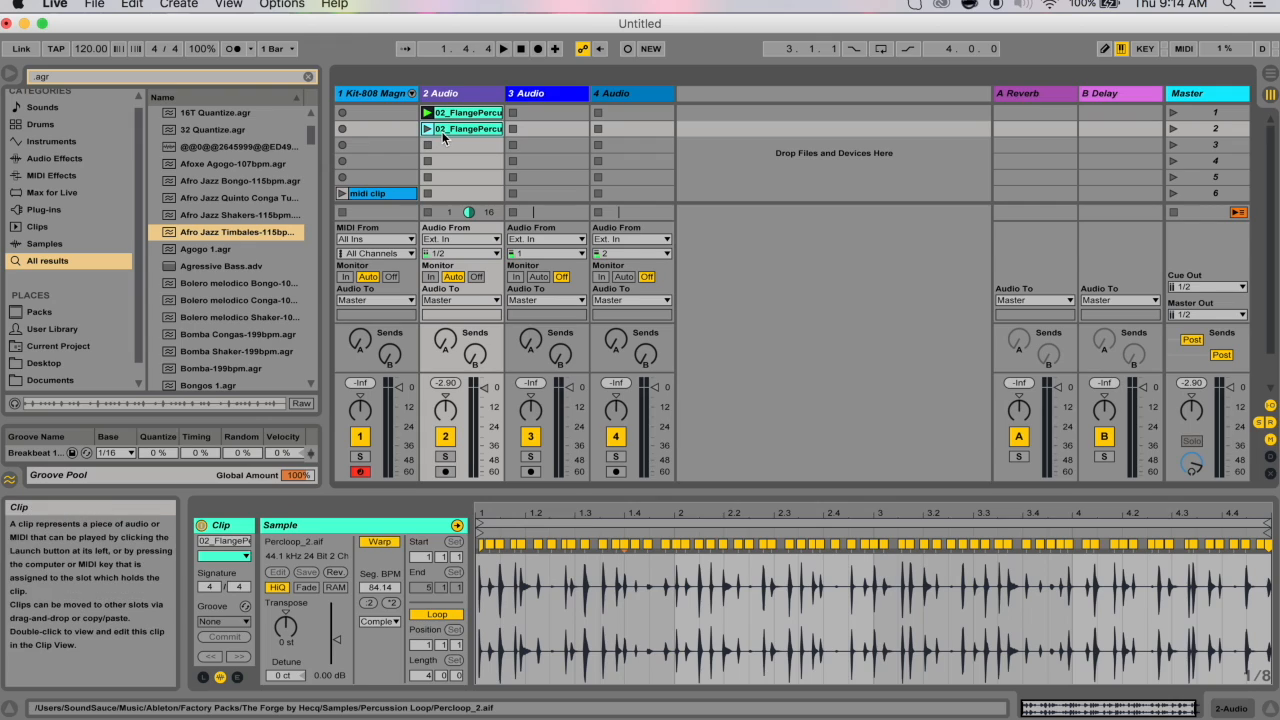
Launch the scene to hear the result, then stop all clips.
left_click(1174, 112)
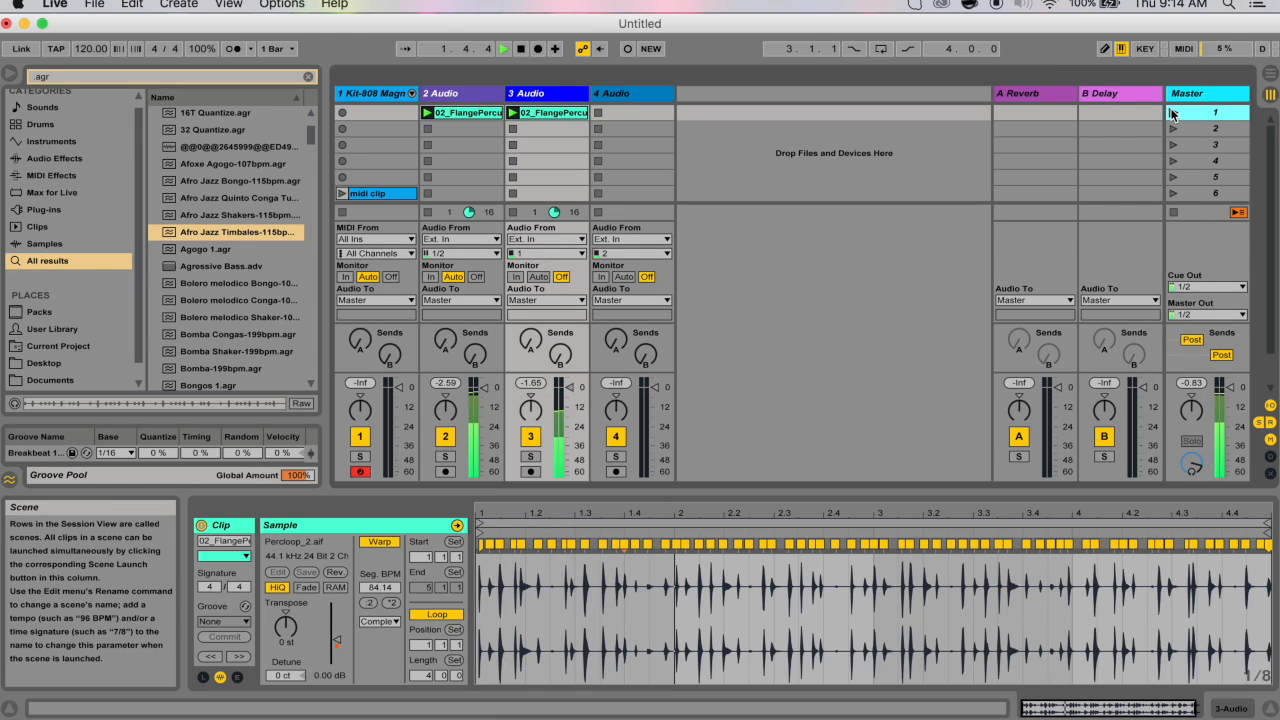
left_click(548, 128)
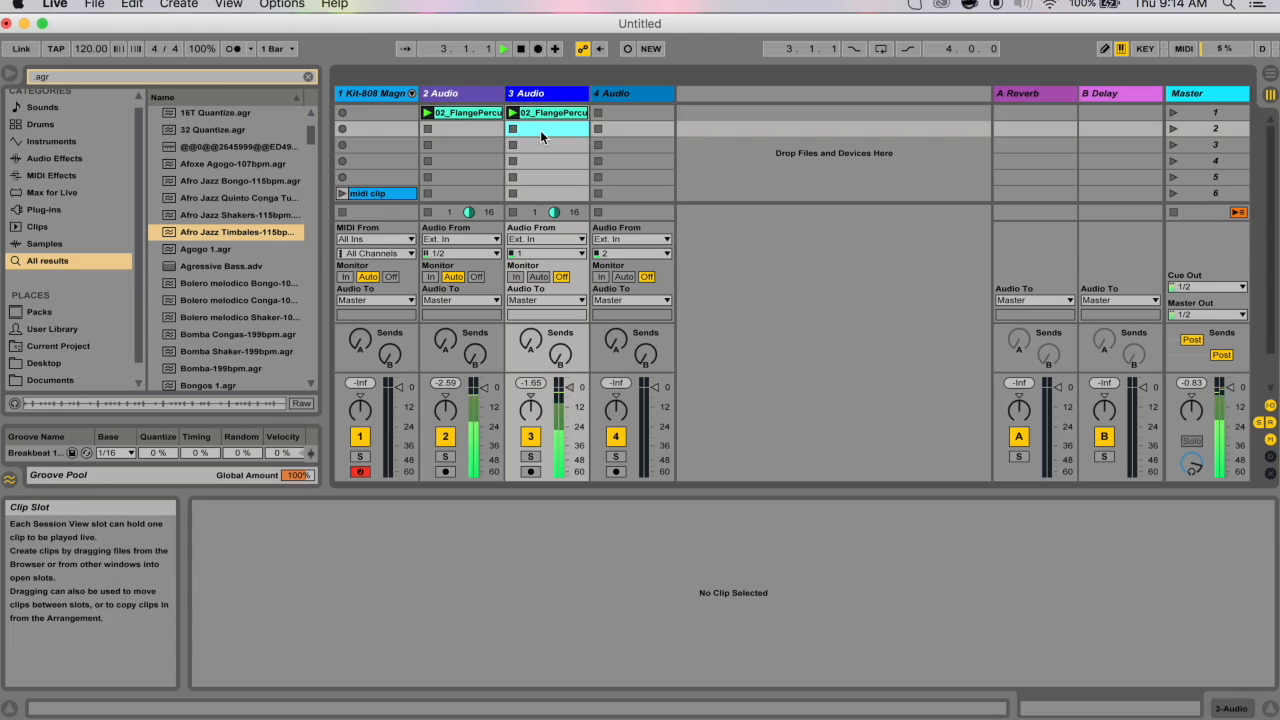
left_click(542, 112)
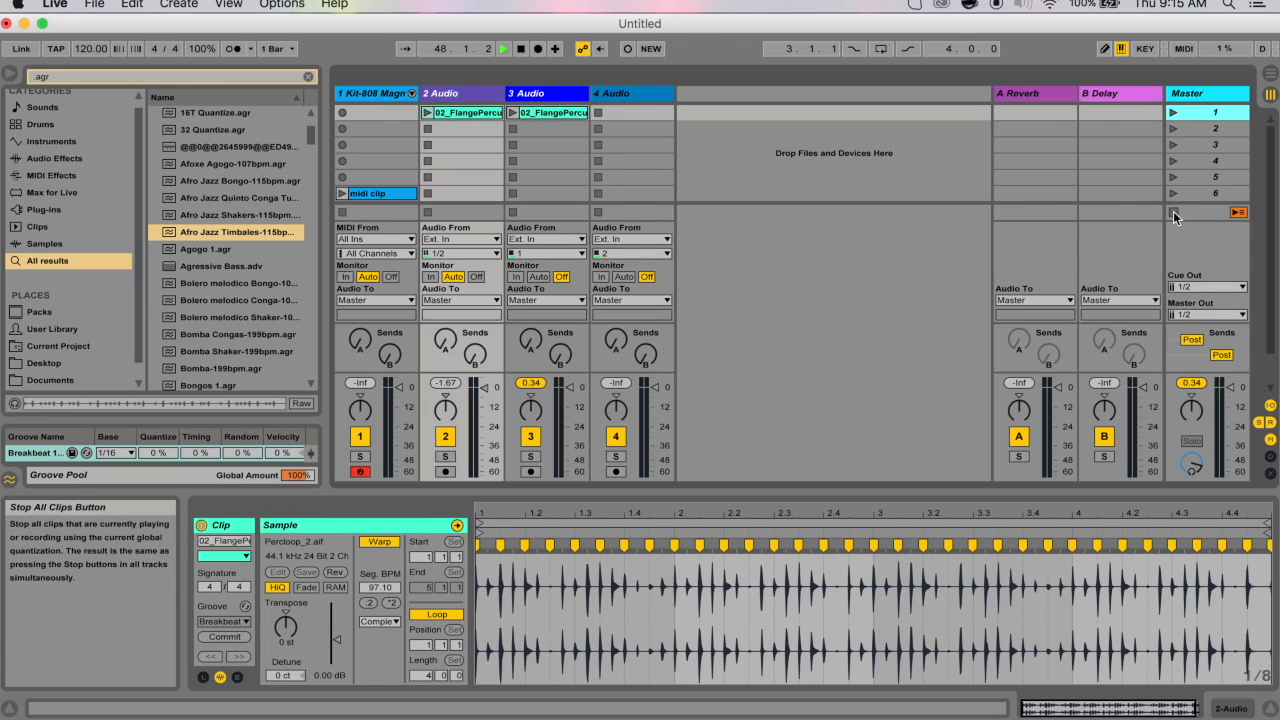